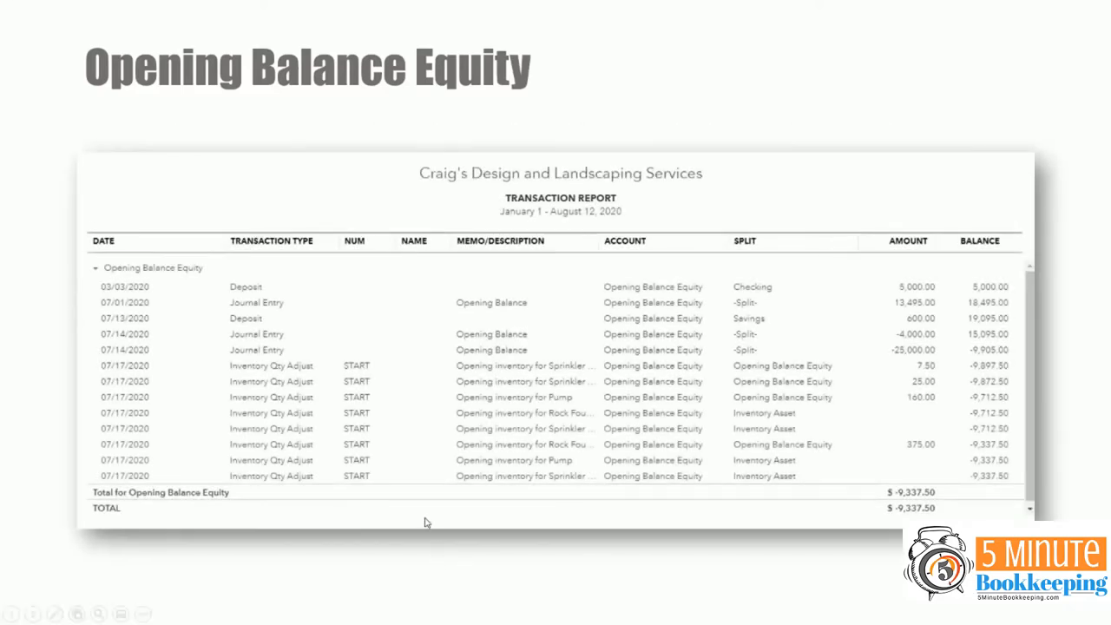
mouse_move(469, 378)
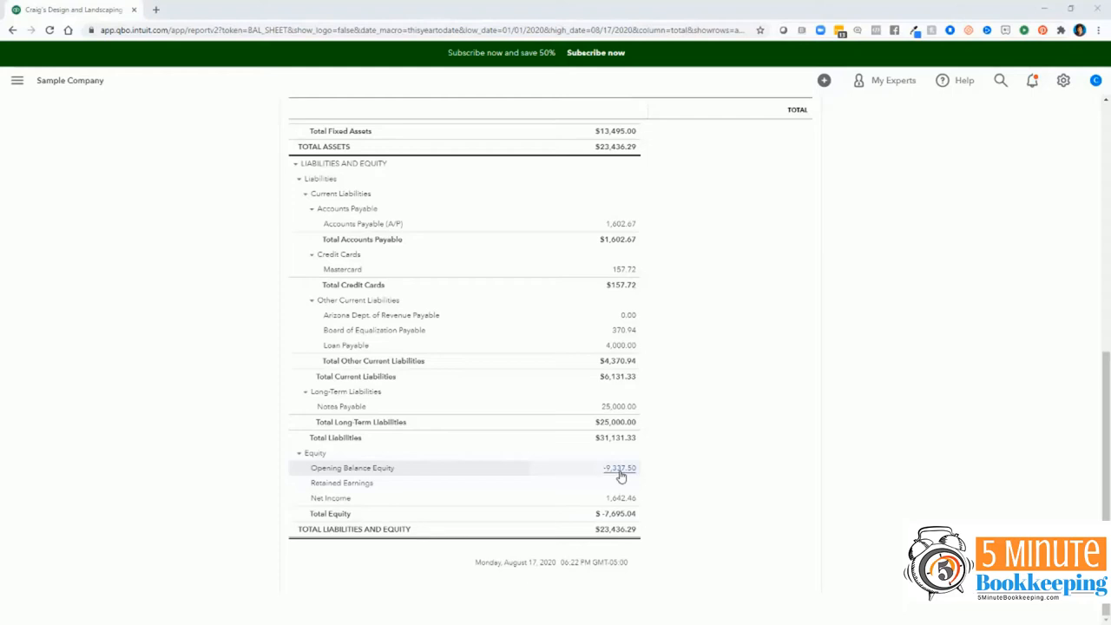
Step: Drill into Opening Balance Equity and open the 07/06/2020 Truck:Original Cost journal entry
click(620, 468)
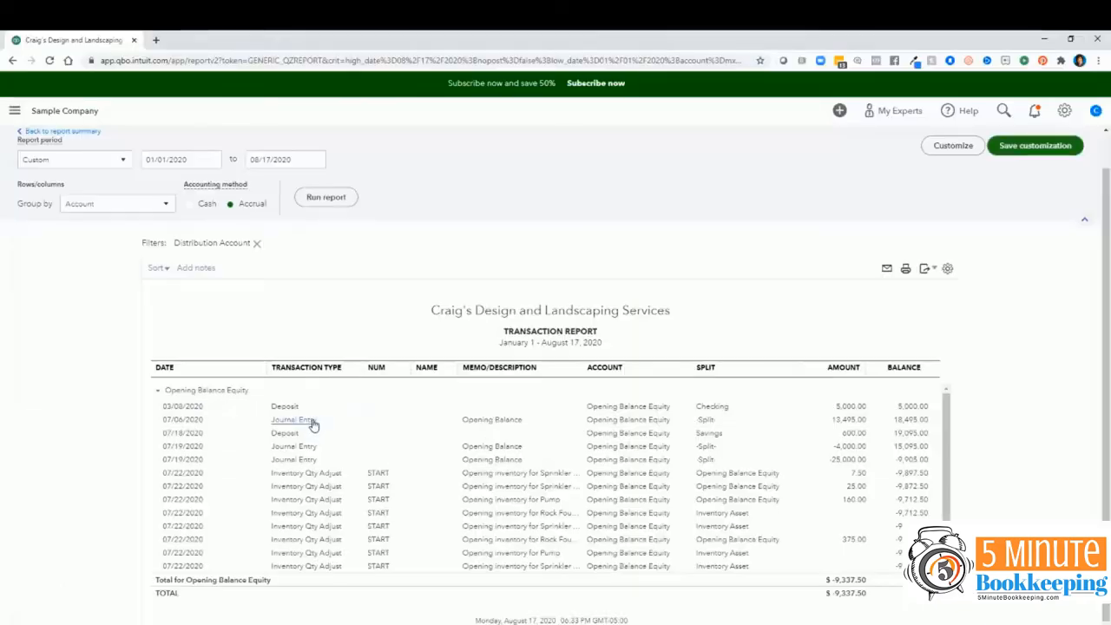
click(292, 420)
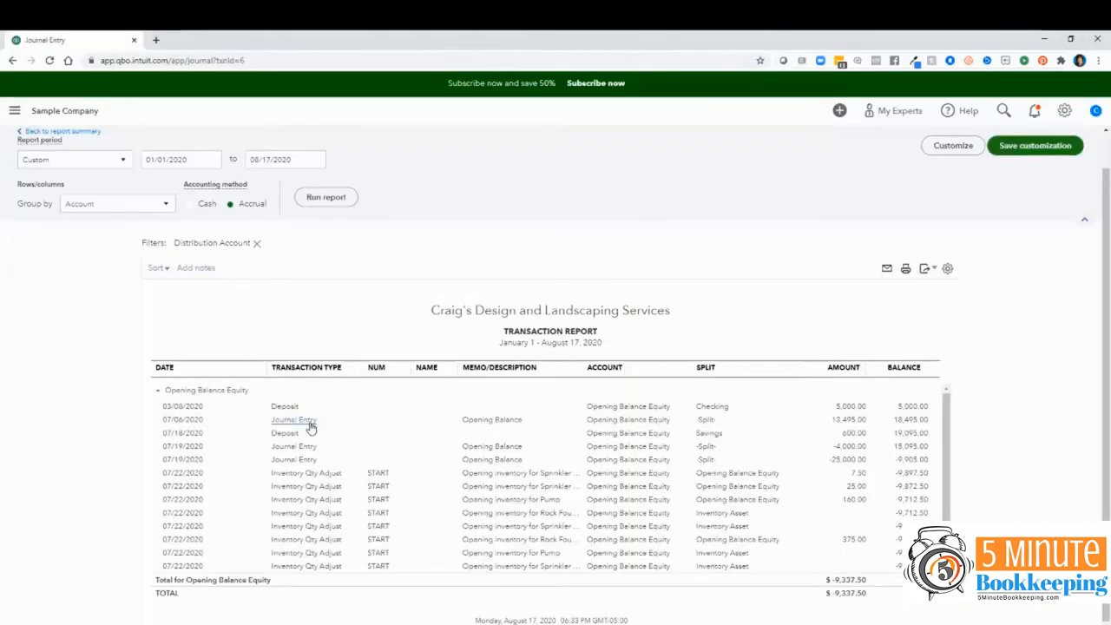
click(293, 419)
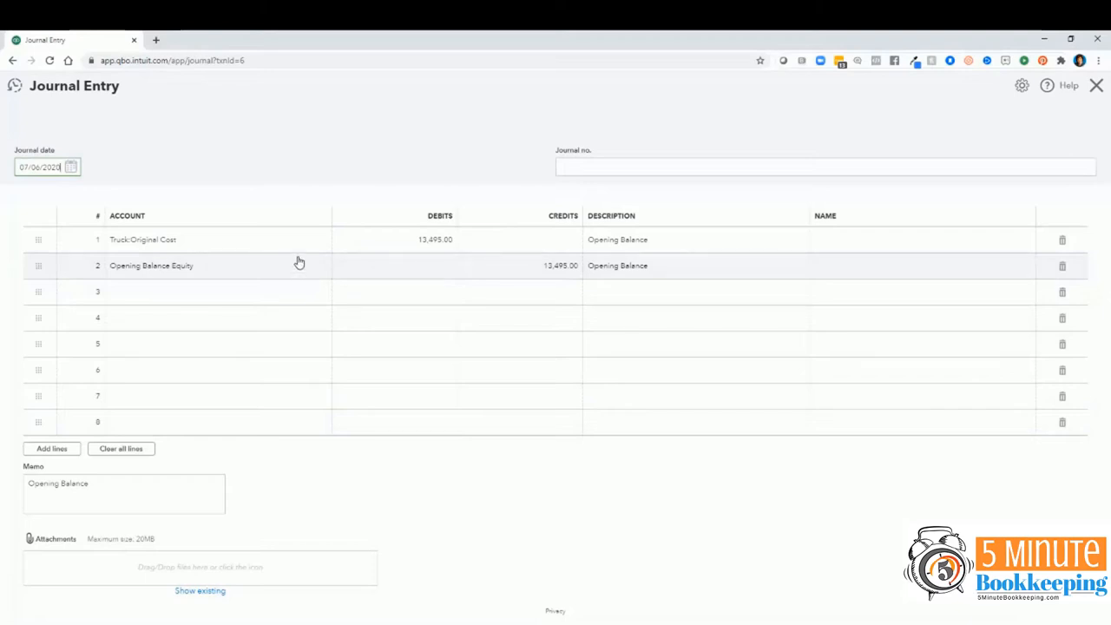
mouse_move(303, 240)
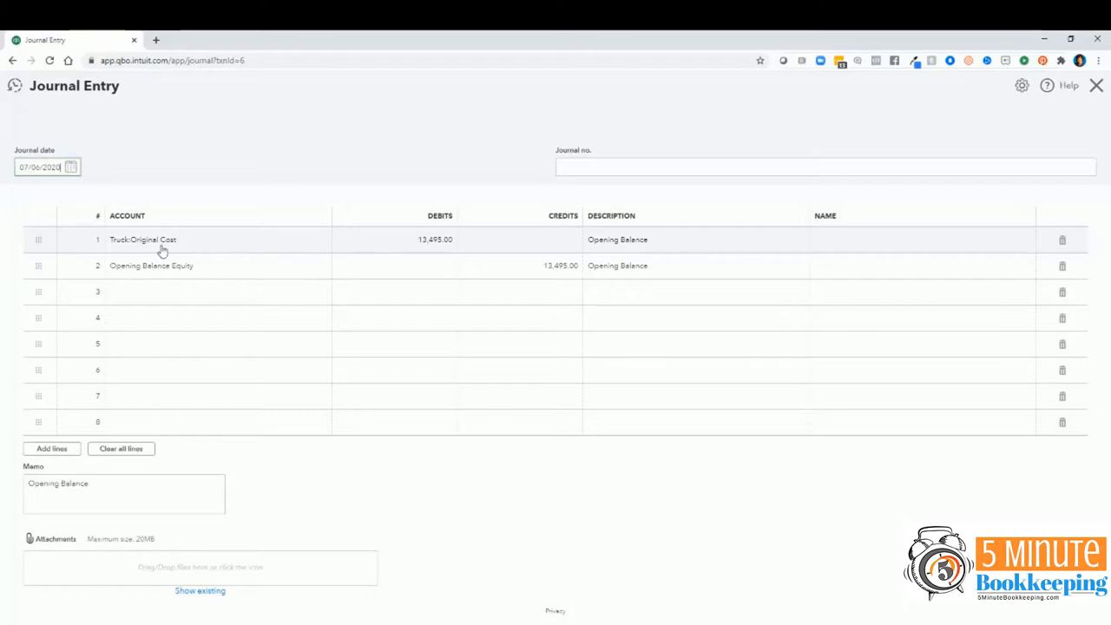
mouse_move(121, 251)
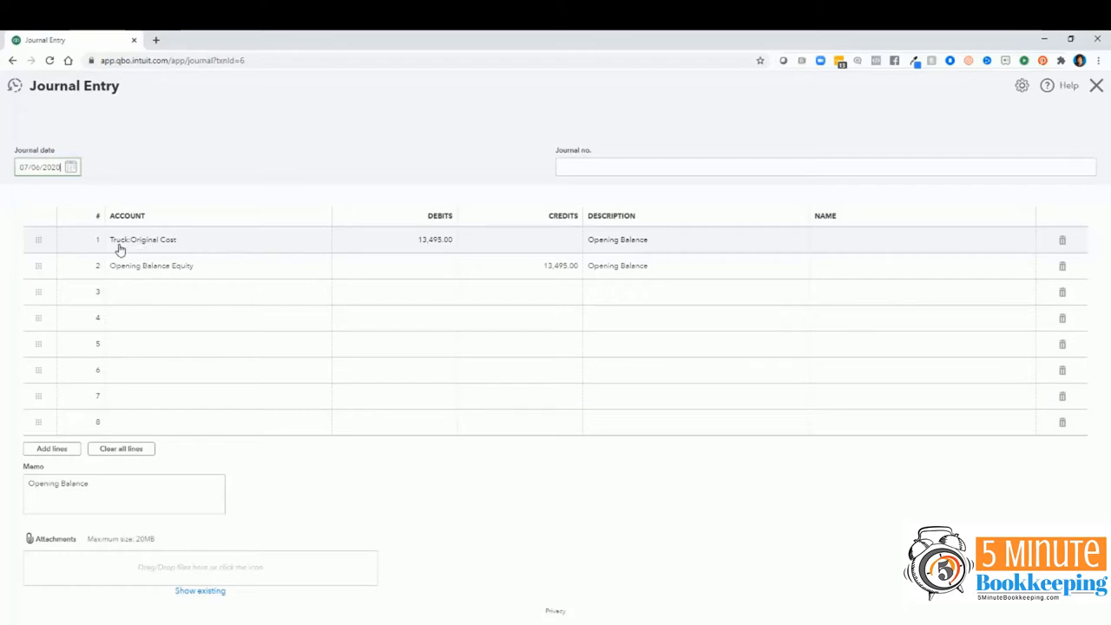
mouse_move(440, 249)
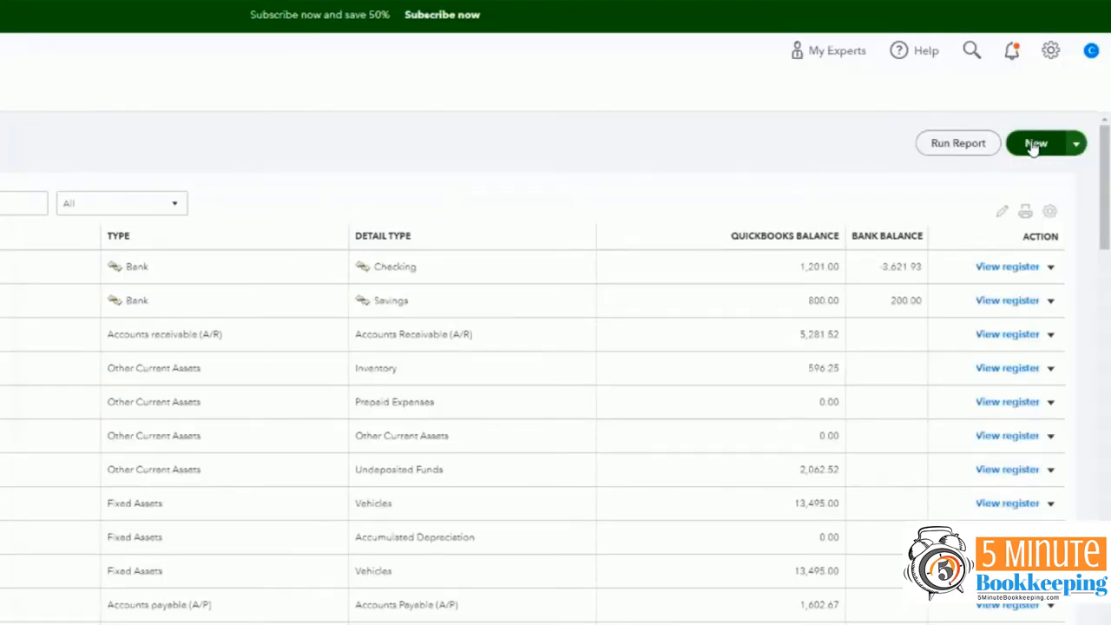
Step: Start a new account with type Fixed Assets and detail type Buildings
click(1035, 143)
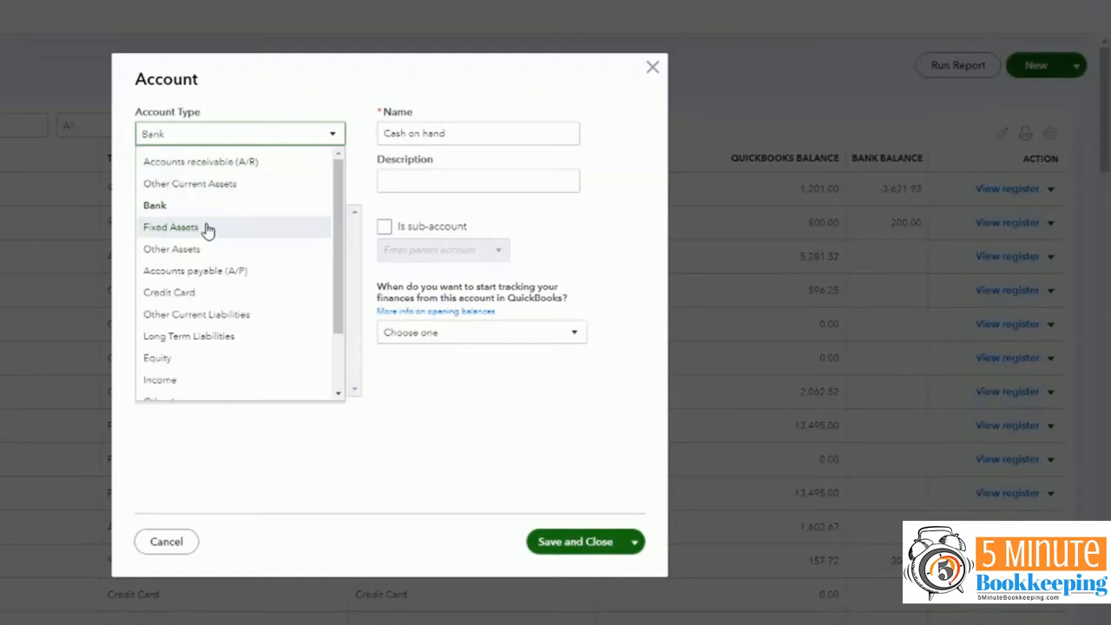
click(171, 226)
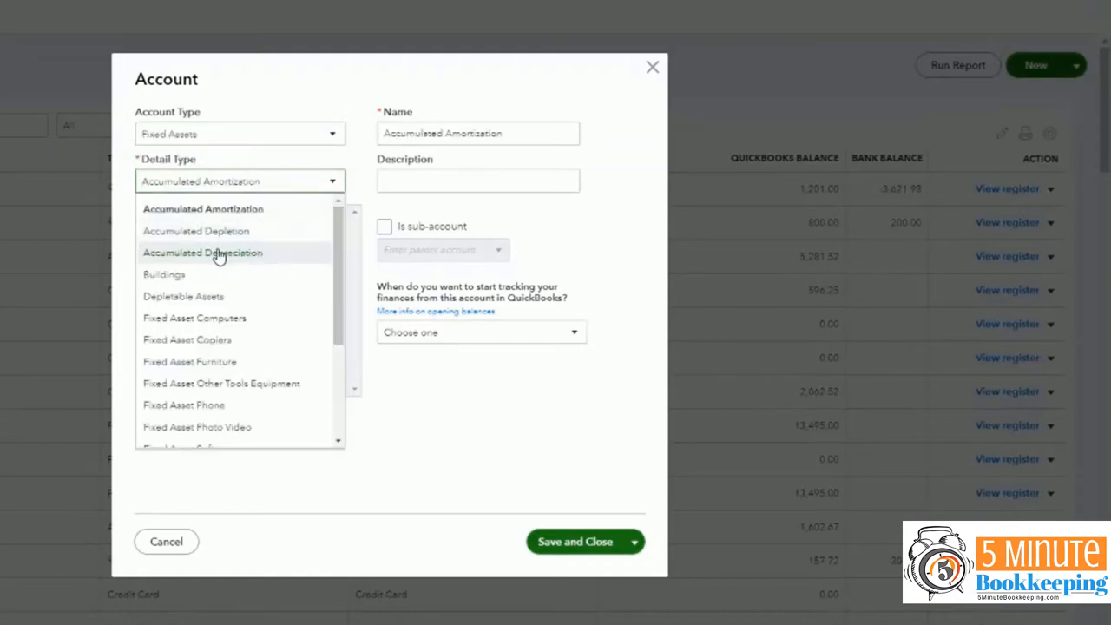
mouse_move(195, 278)
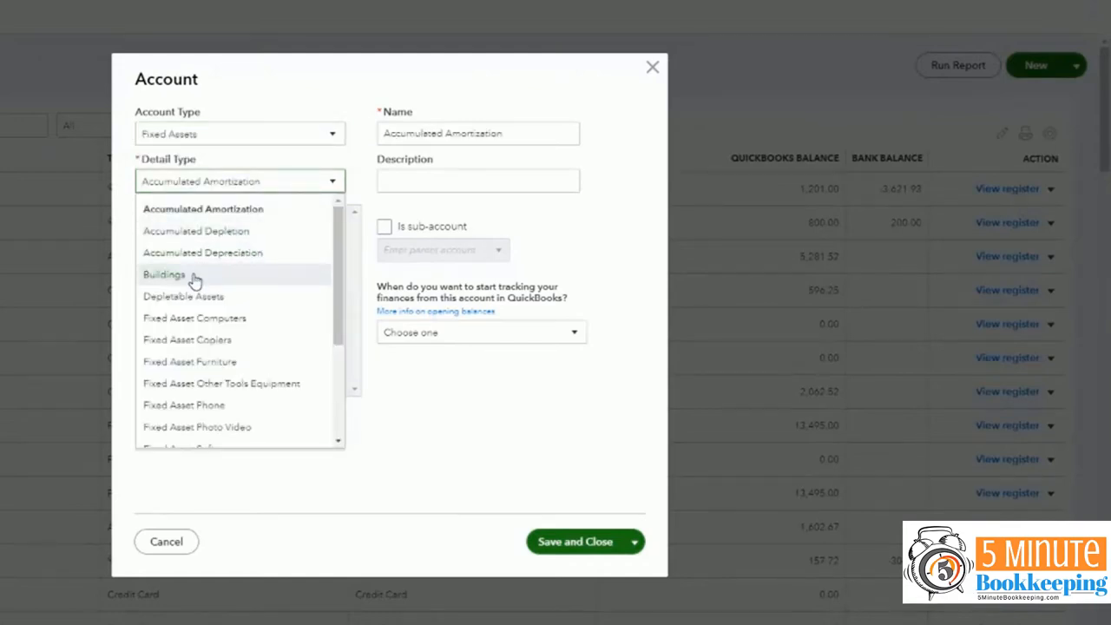
click(163, 274)
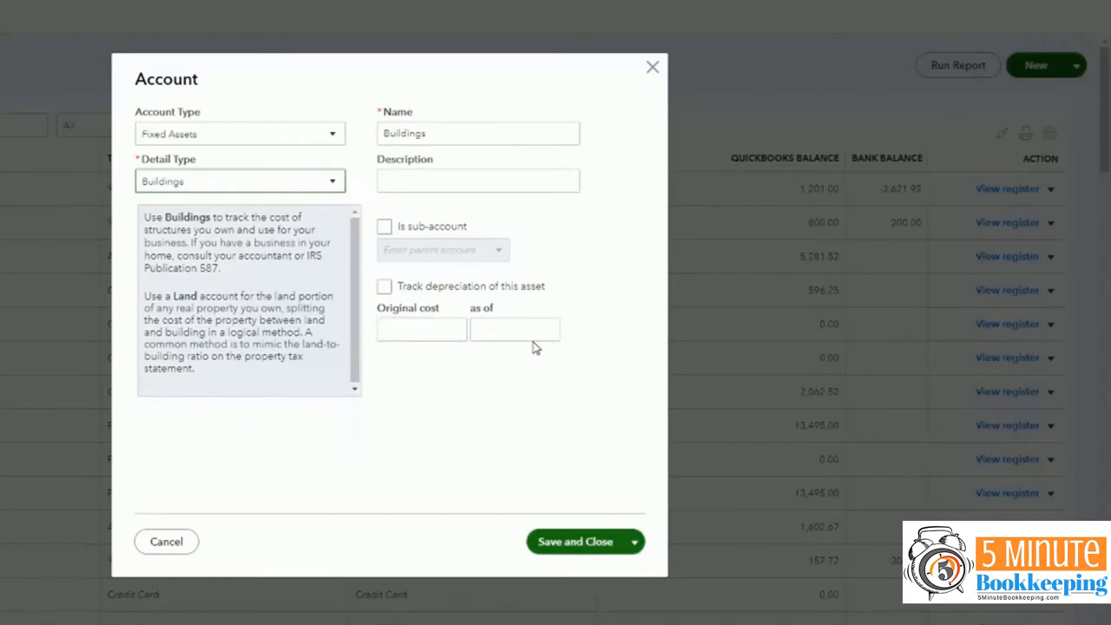
Step: Enter a 50,000 original cost and set its as-of date
click(421, 329)
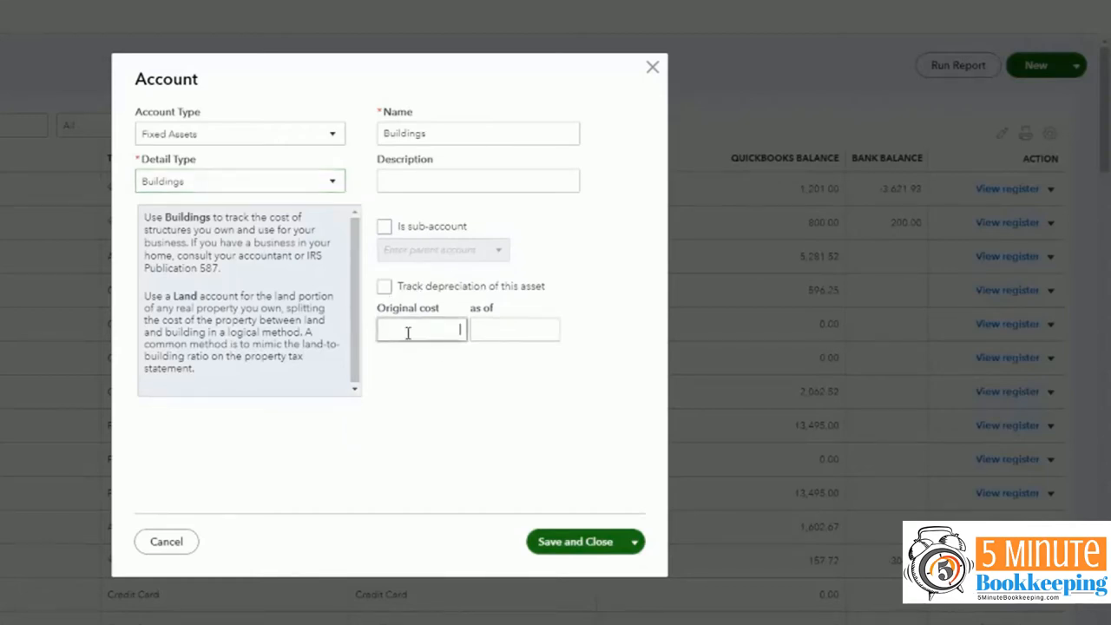
click(421, 330)
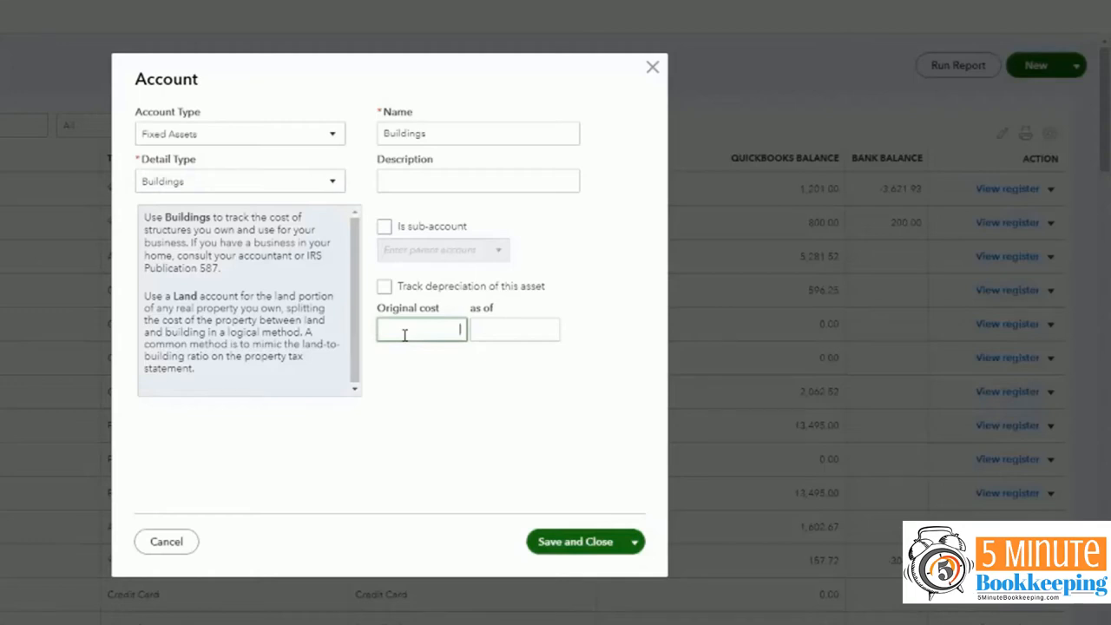
text(50,000.00)
click(515, 329)
text(12/31/20)
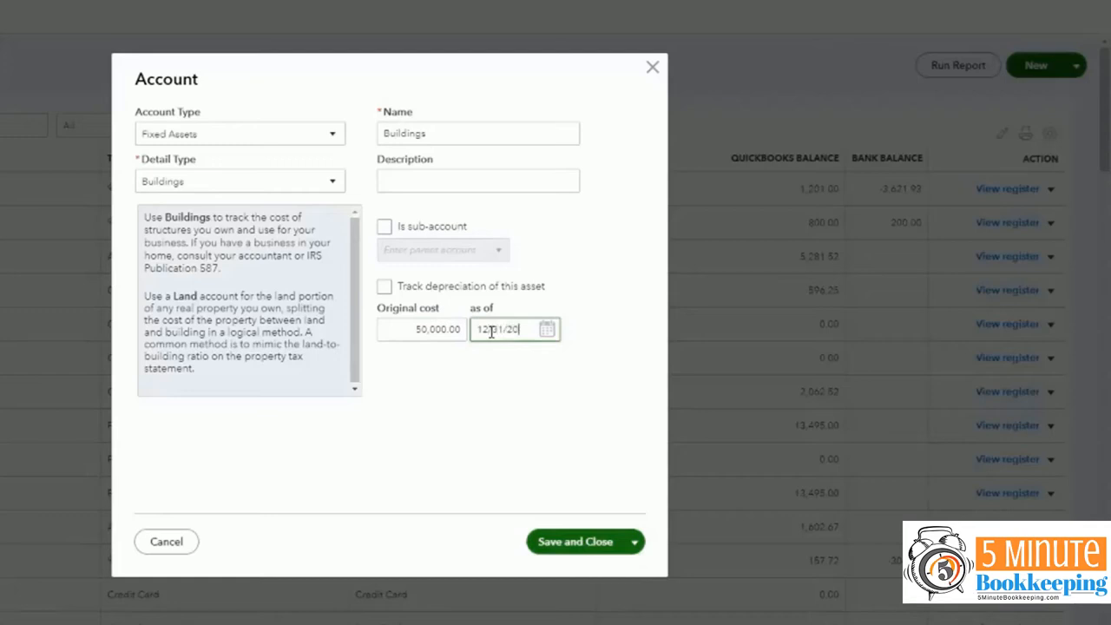
click(575, 541)
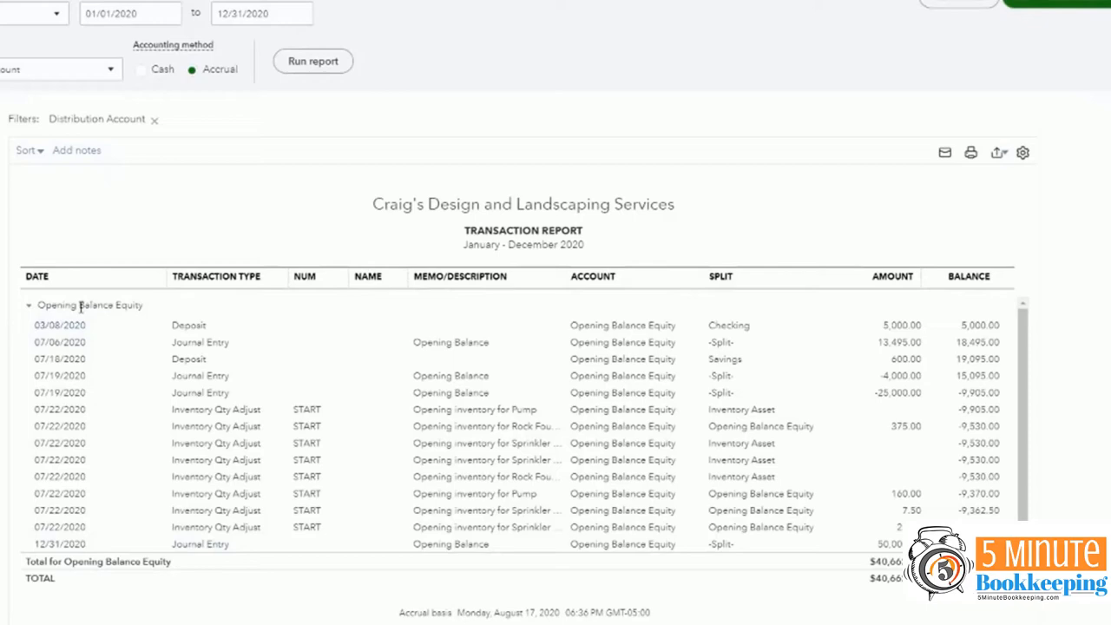
mouse_move(182, 545)
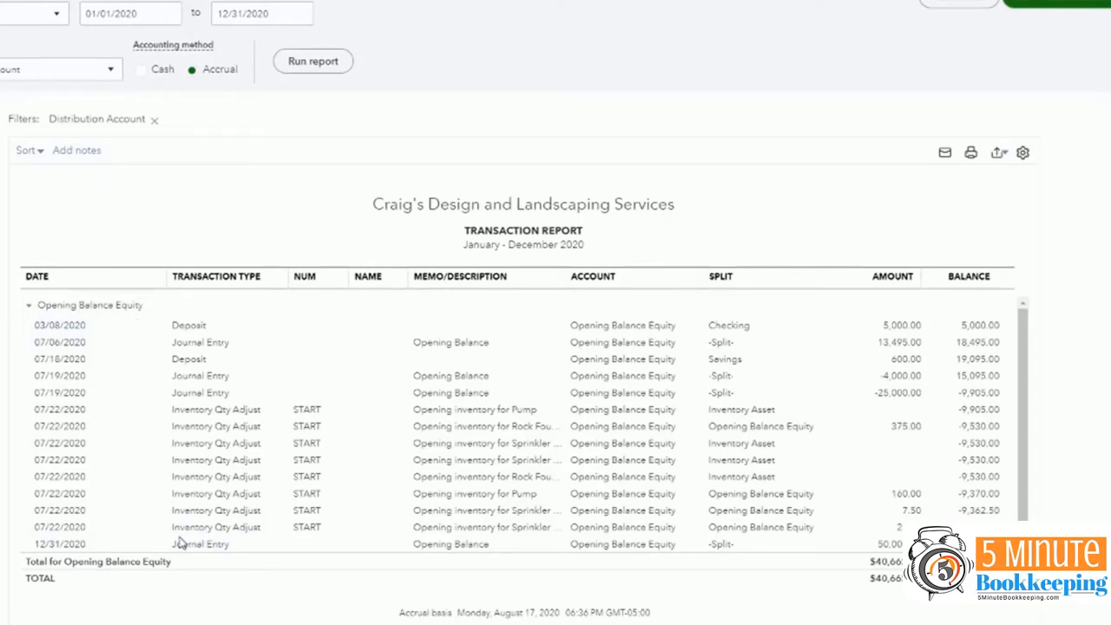
mouse_move(200, 544)
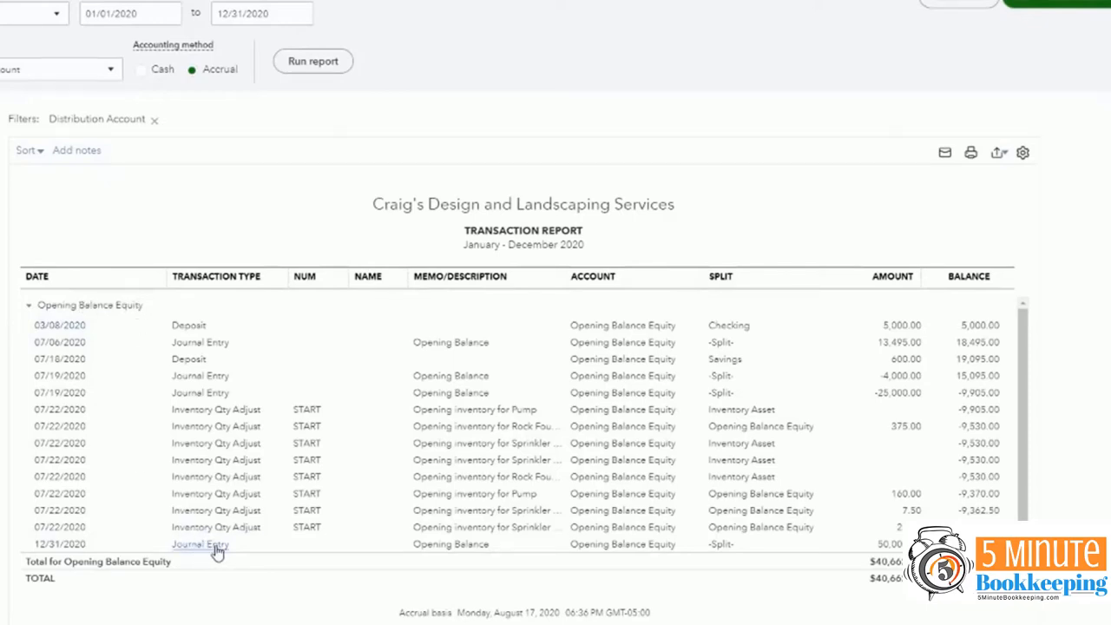
Step: Open the 12/31/2020 journal entry debiting Buildings and crediting Opening Balance Equity 50,000.00
click(199, 545)
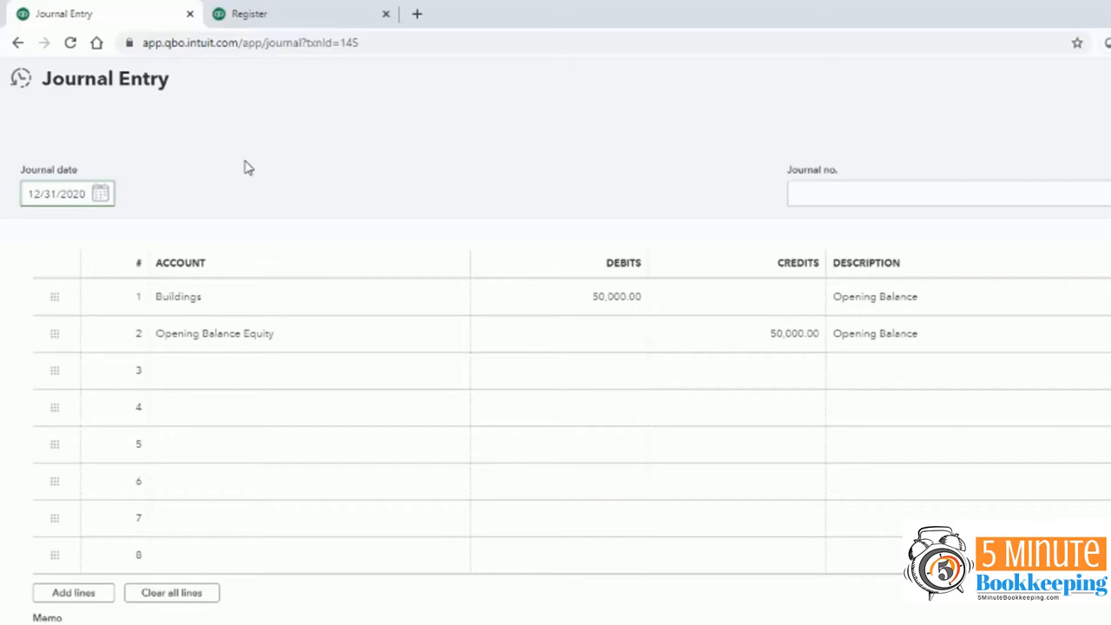
mouse_move(373, 161)
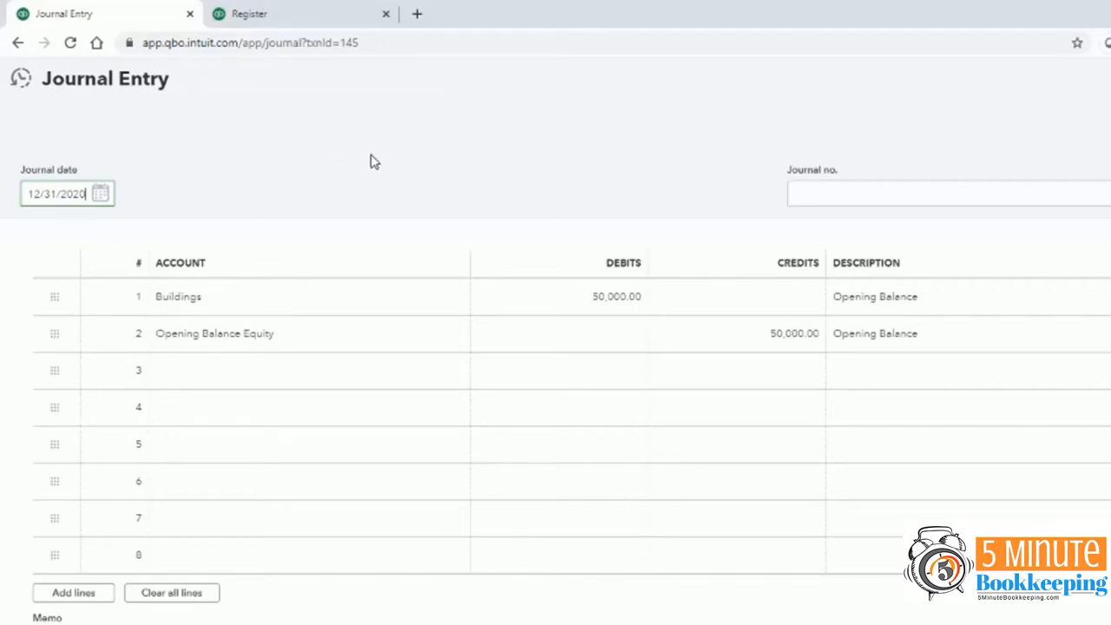
mouse_move(160, 232)
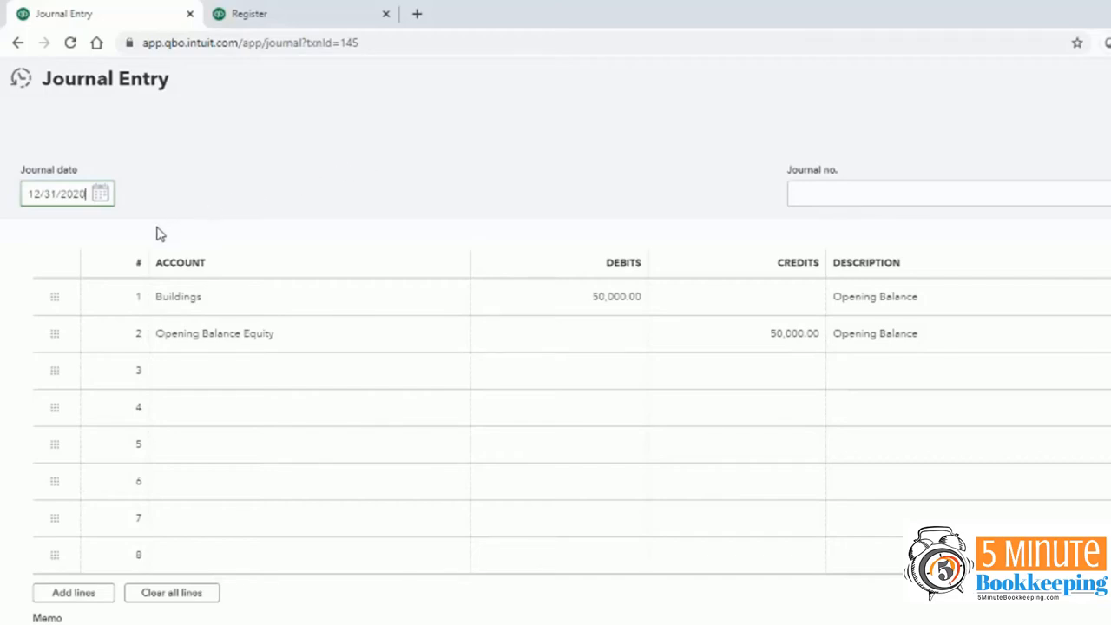
mouse_move(161, 252)
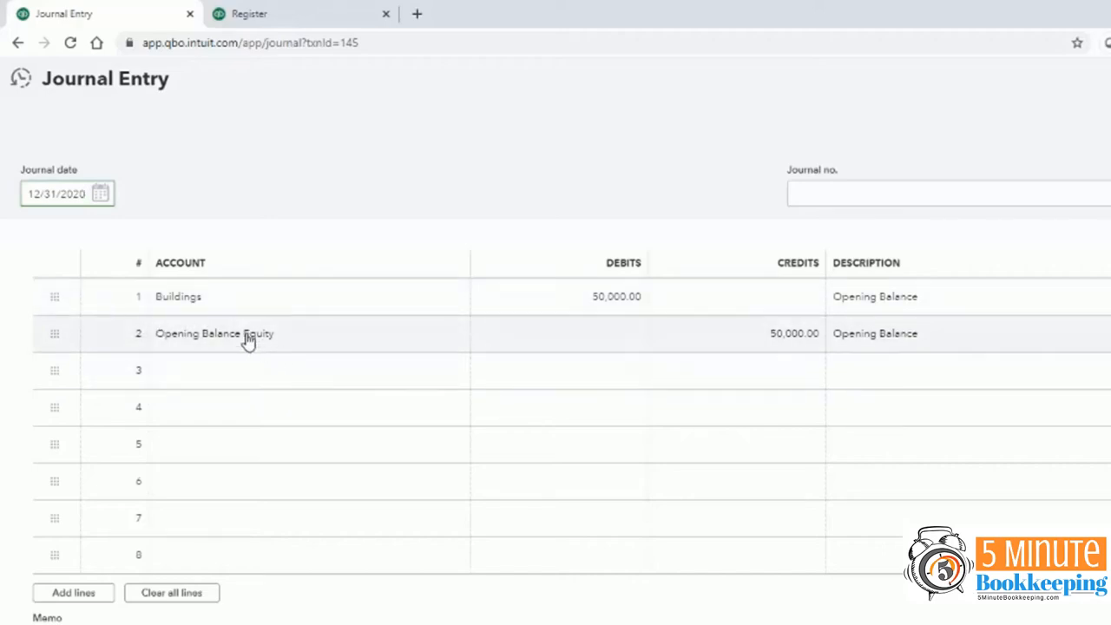
mouse_move(759, 330)
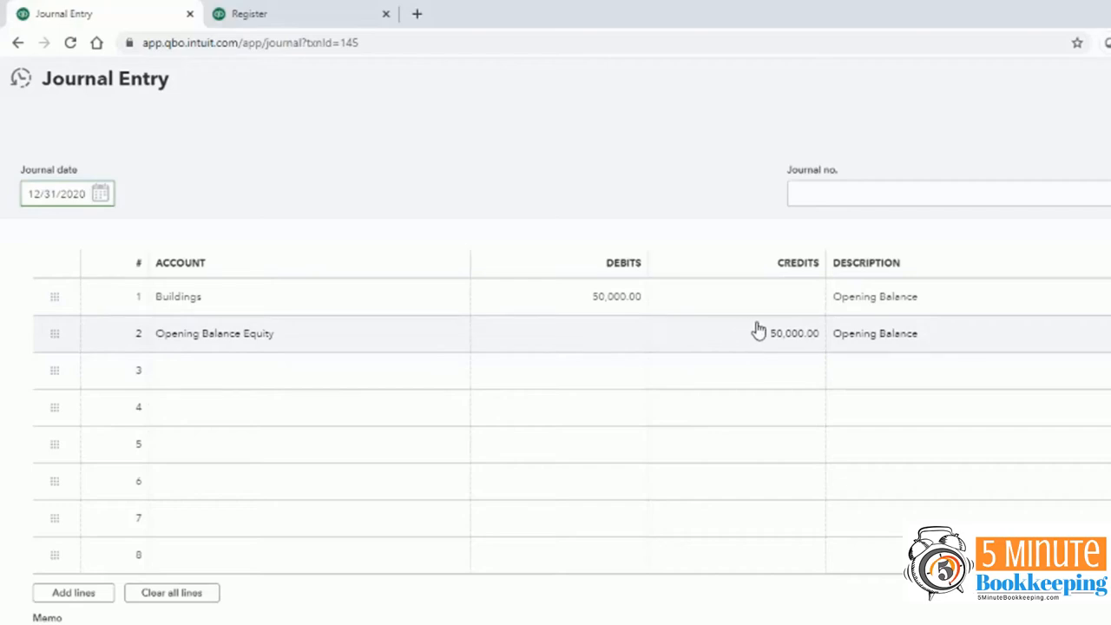
mouse_move(711, 345)
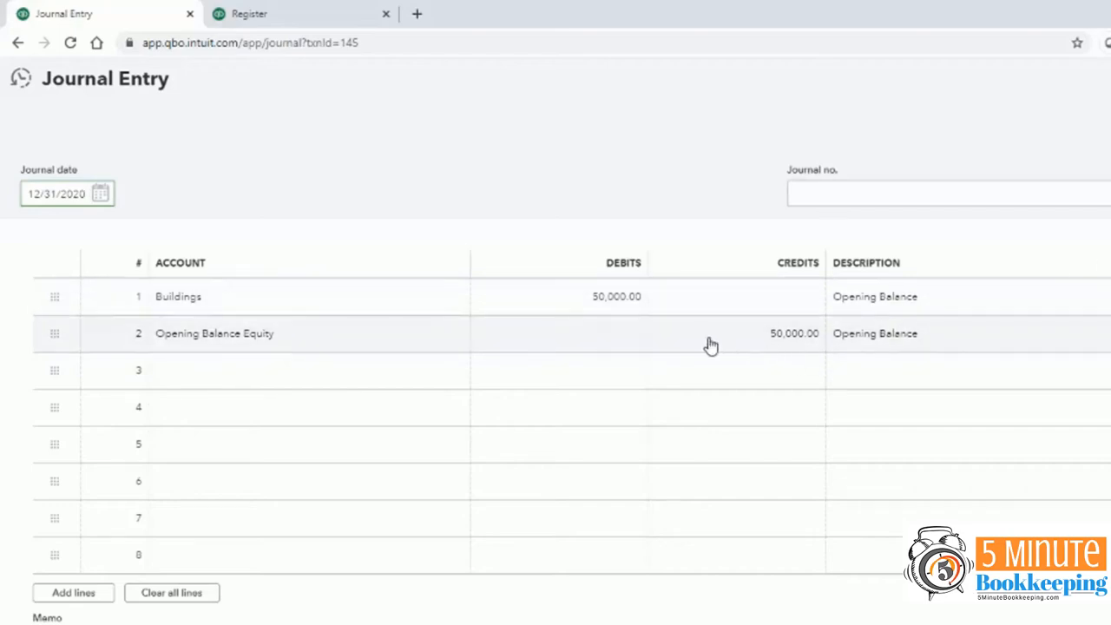
mouse_move(771, 341)
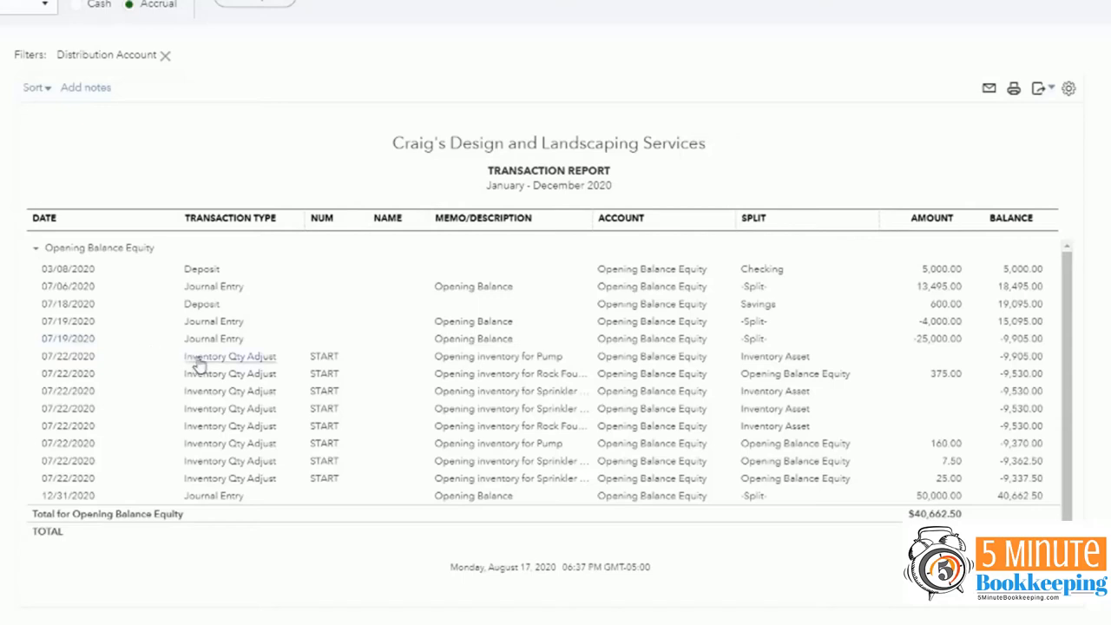
mouse_move(199, 409)
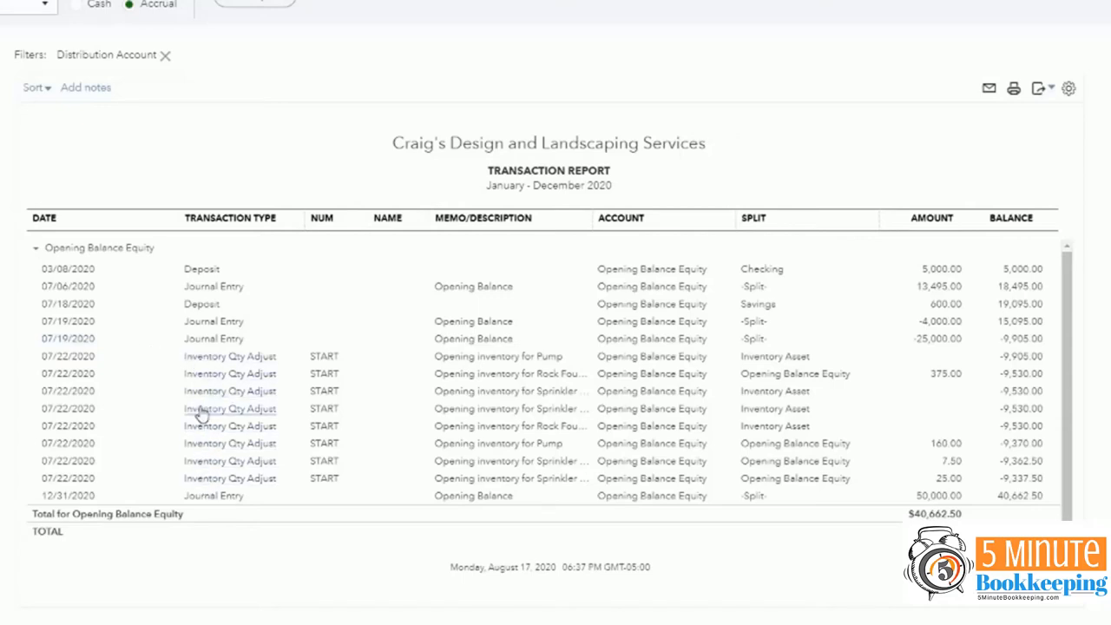
mouse_move(74, 369)
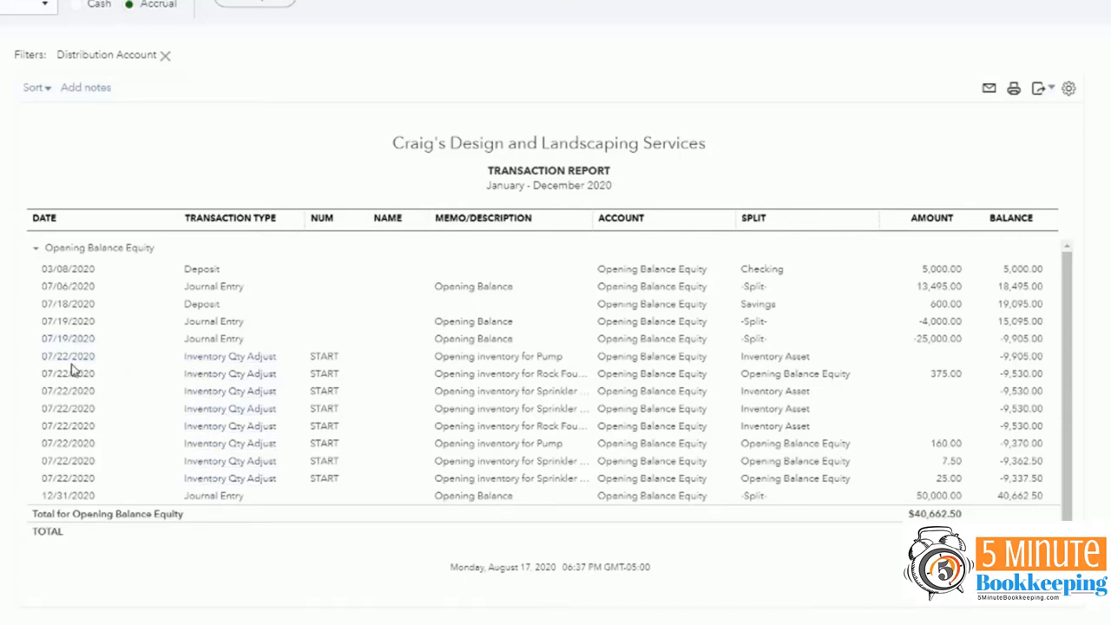
mouse_move(229, 374)
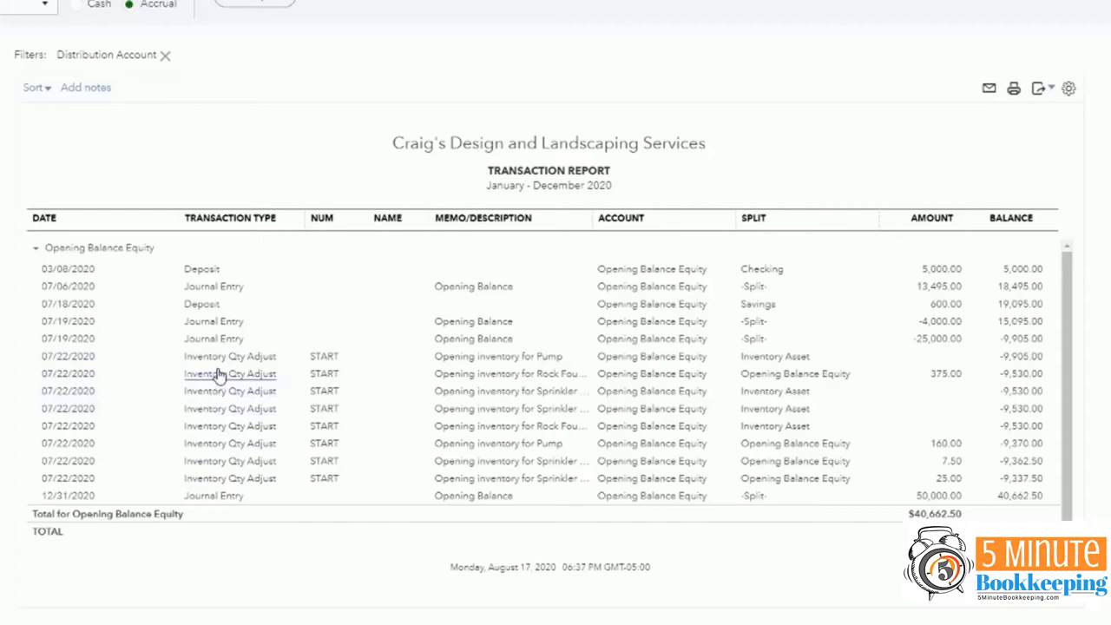
mouse_move(229, 356)
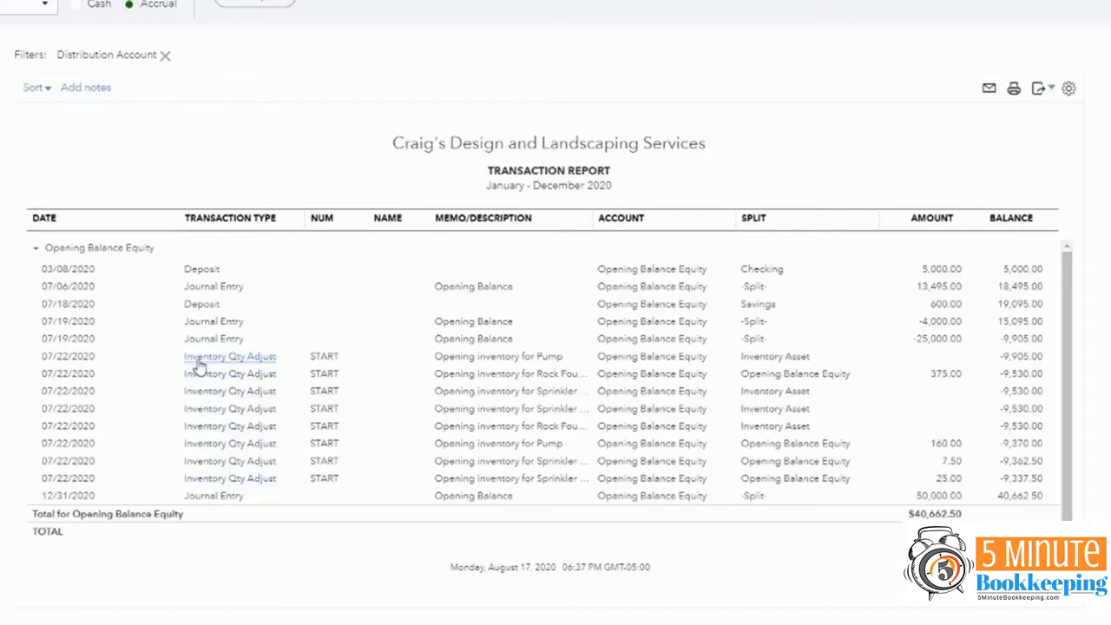
Step: Open the 07/19/2020 Opening Balance journal entry for Notes Payable, 25,000.00
click(213, 339)
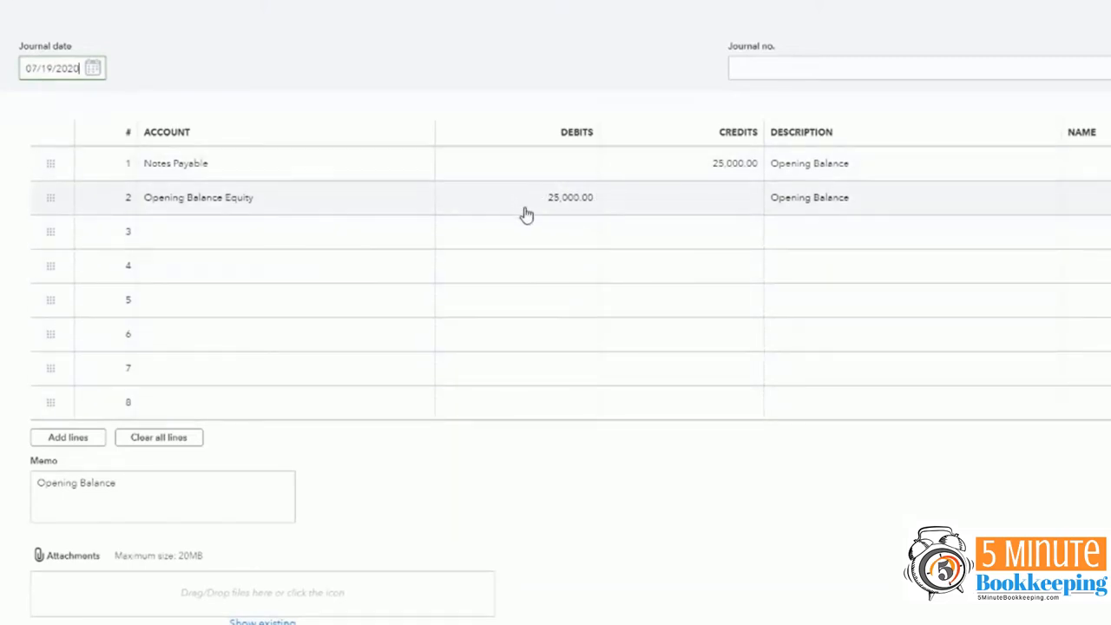
mouse_move(567, 211)
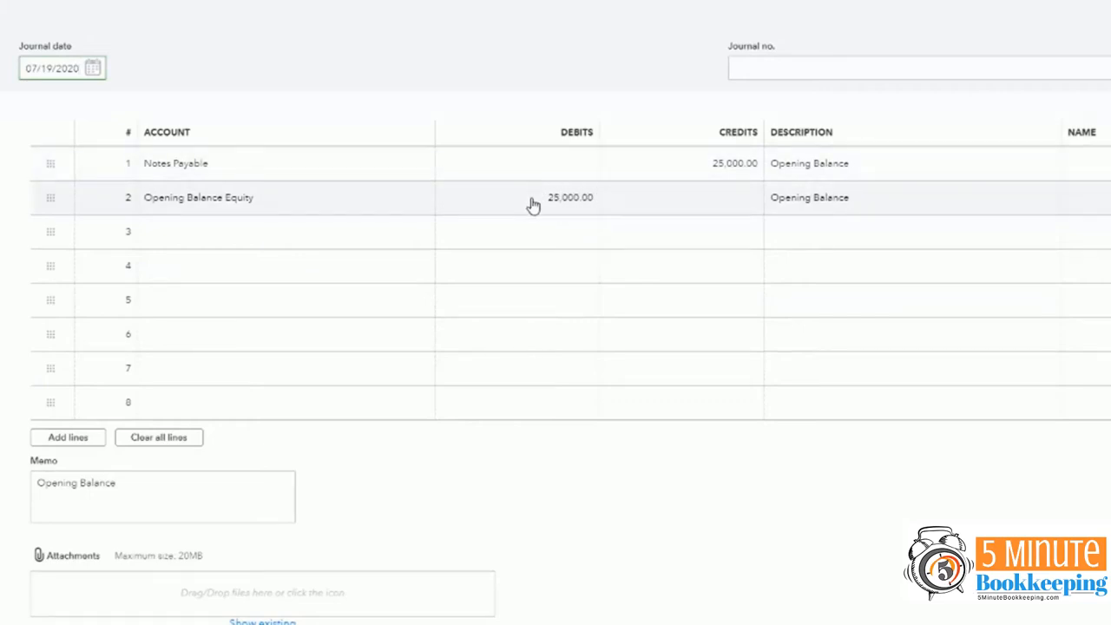
mouse_move(564, 208)
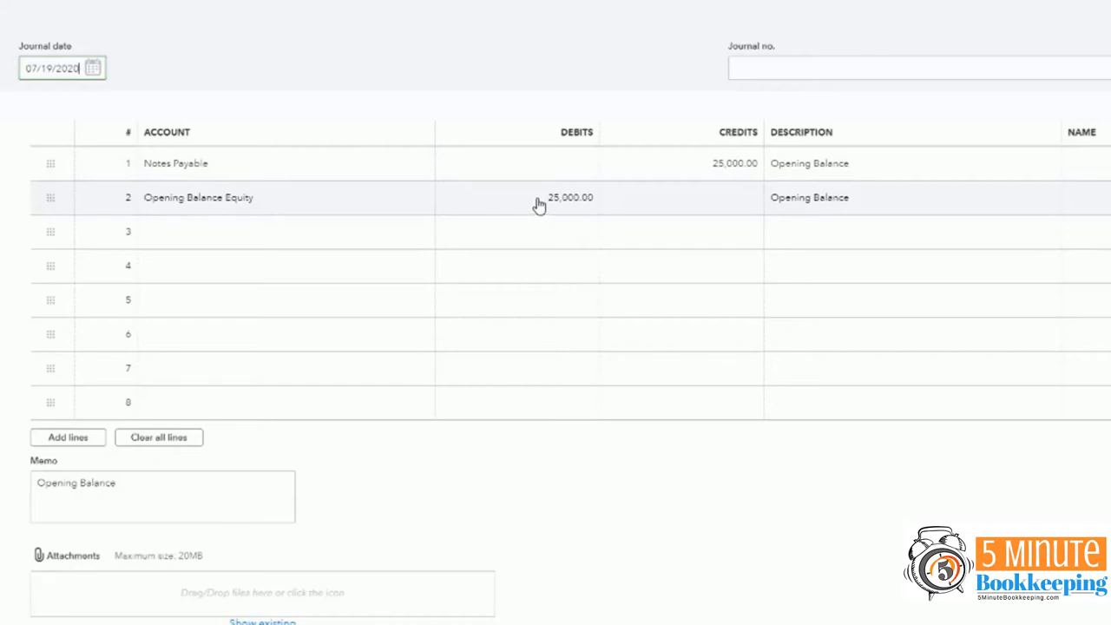
mouse_move(521, 205)
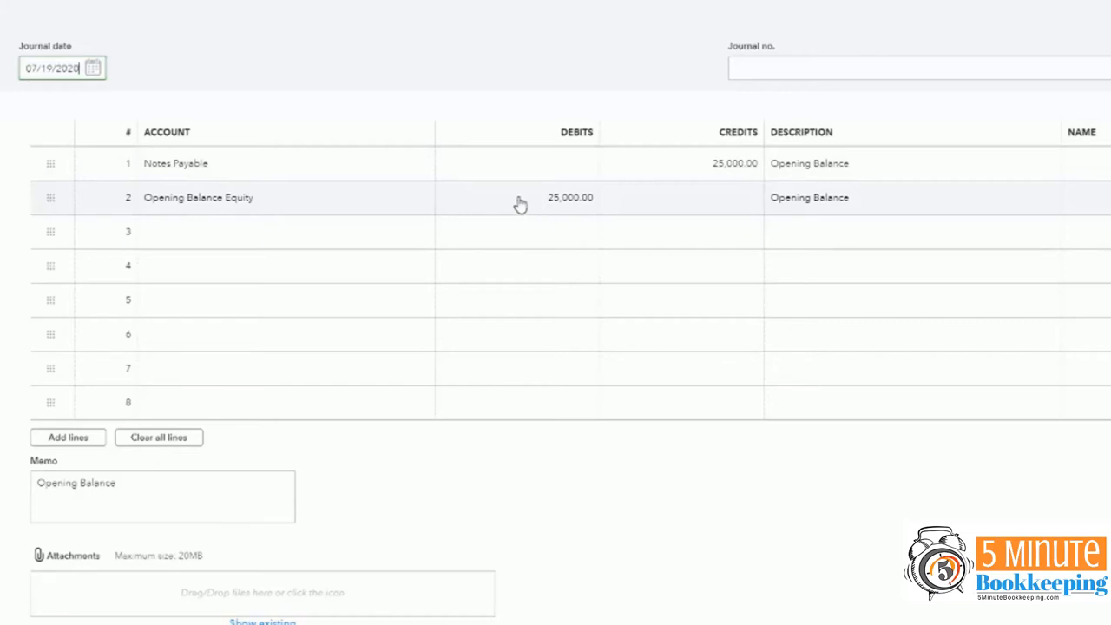
mouse_move(547, 207)
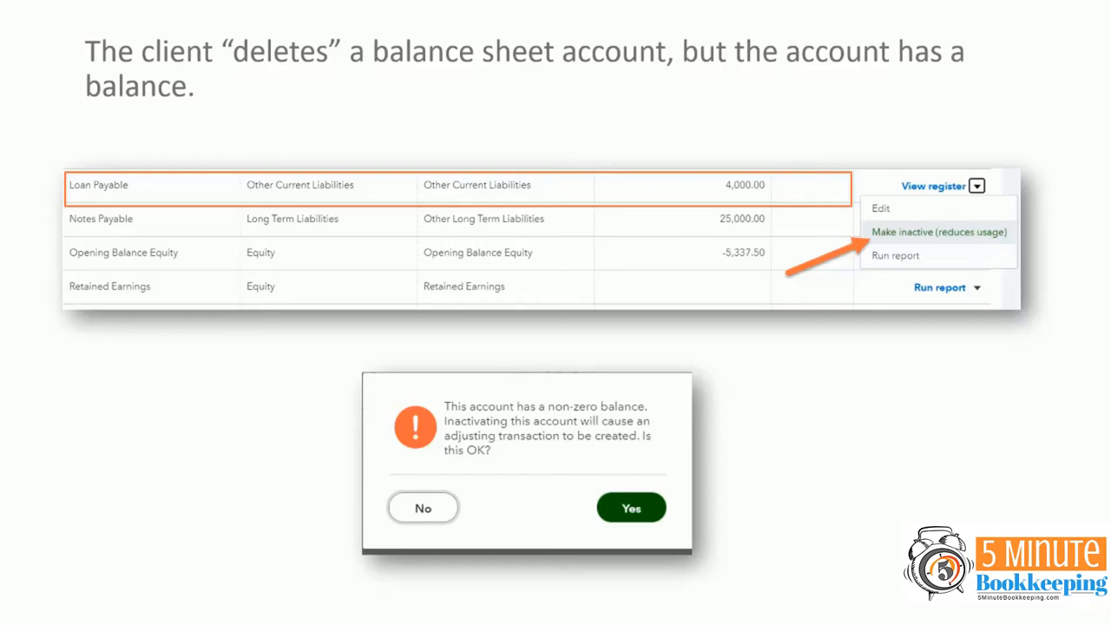
mouse_move(50, 226)
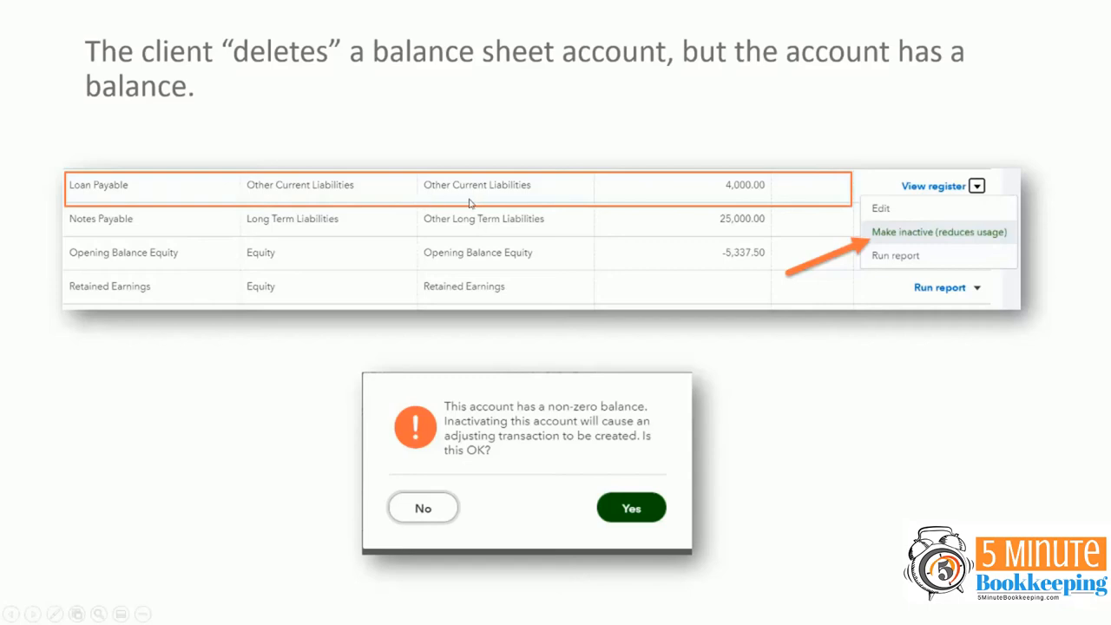
mouse_move(798, 194)
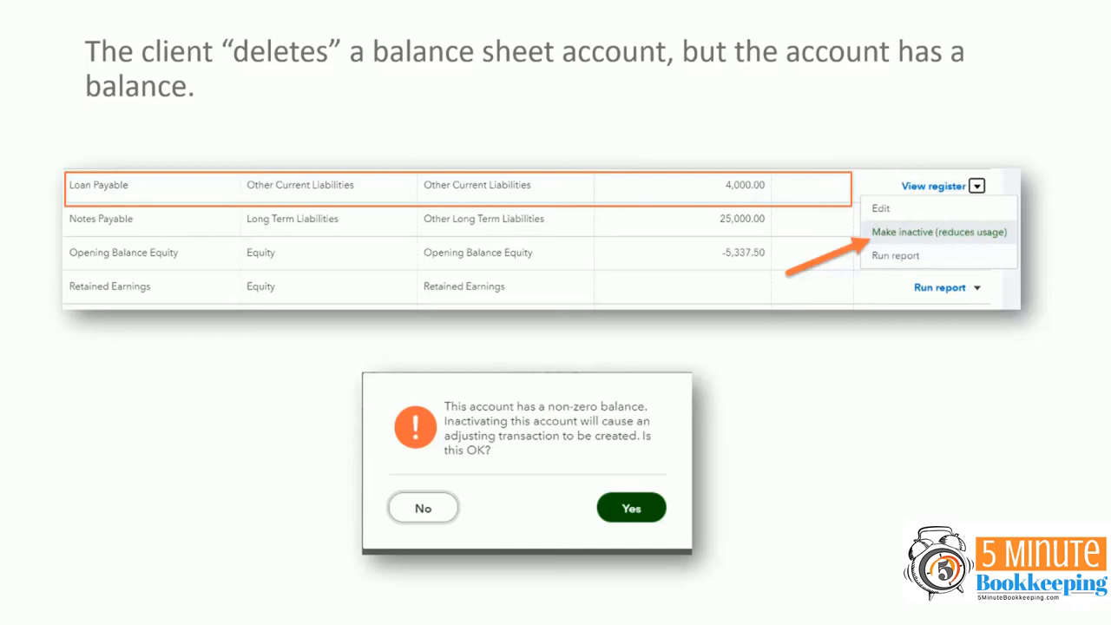
mouse_move(931, 244)
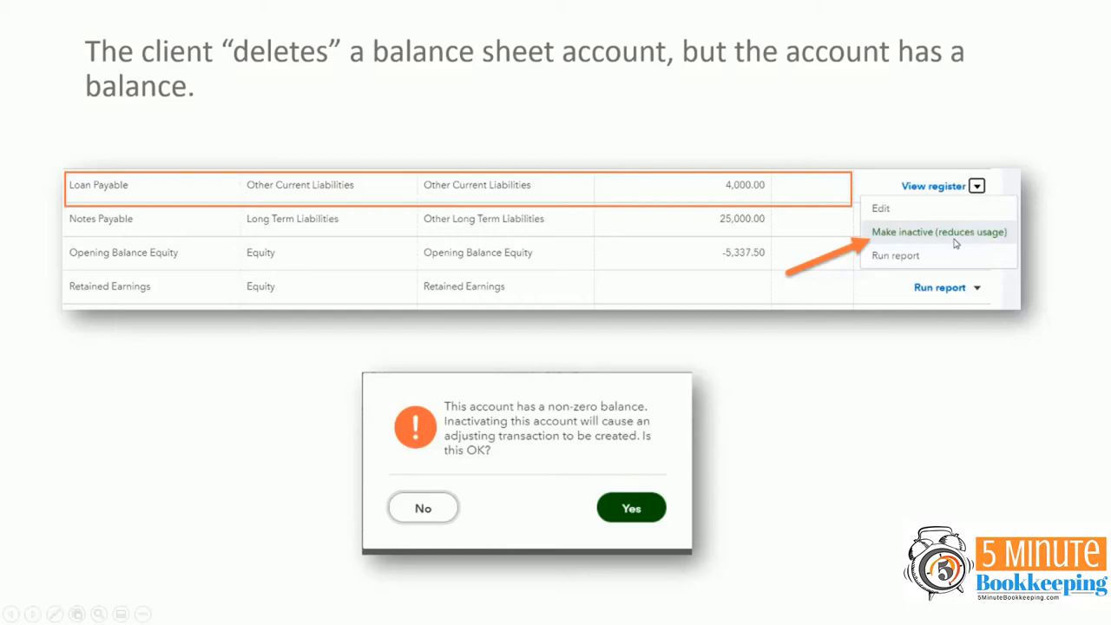
mouse_move(892, 240)
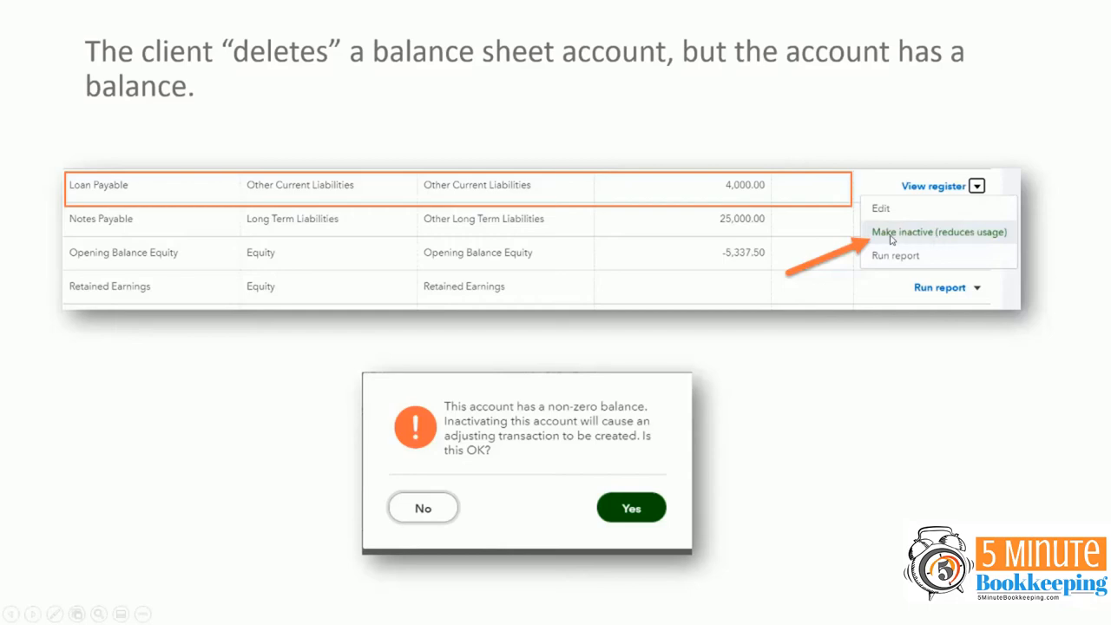
mouse_move(446, 450)
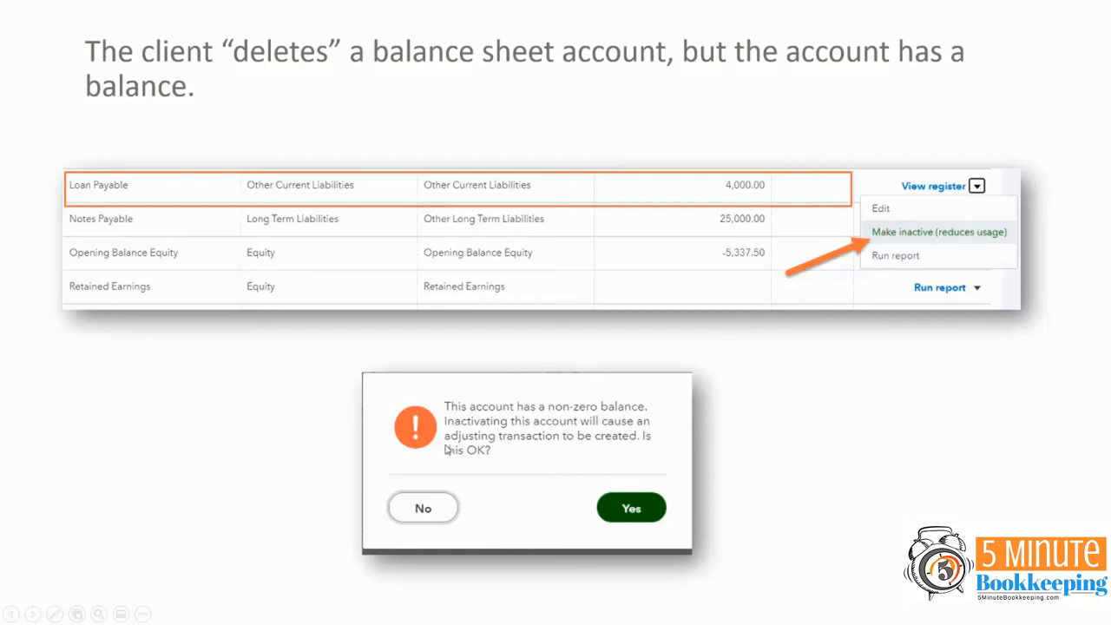
mouse_move(660, 417)
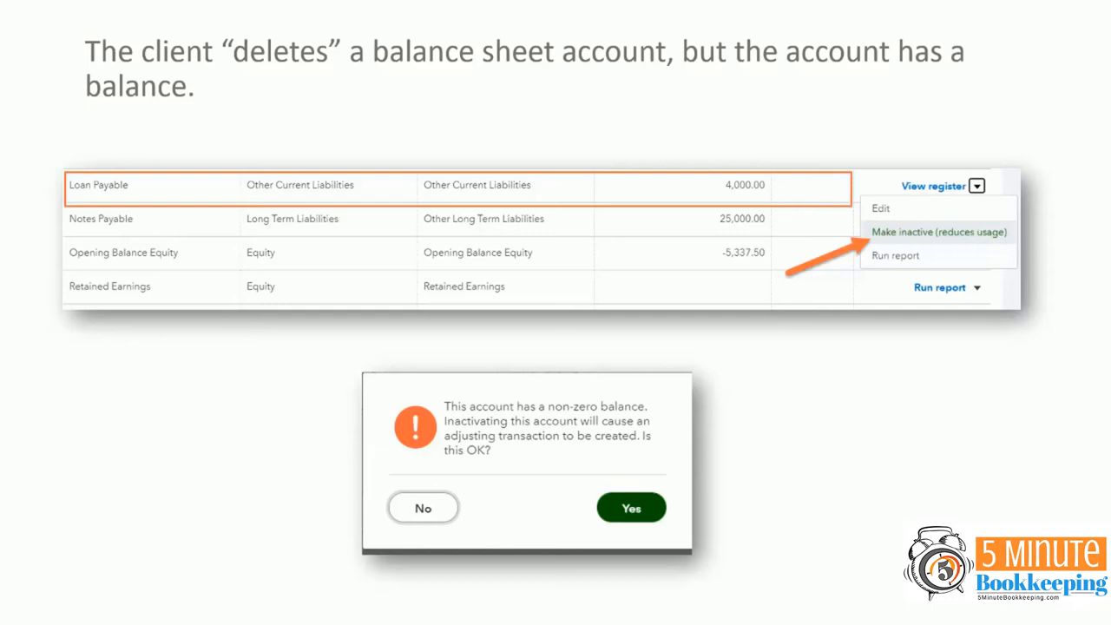
Step: Show the Opening Balance Equity register slide with the $4,000.00 QB Online journal
click(631, 508)
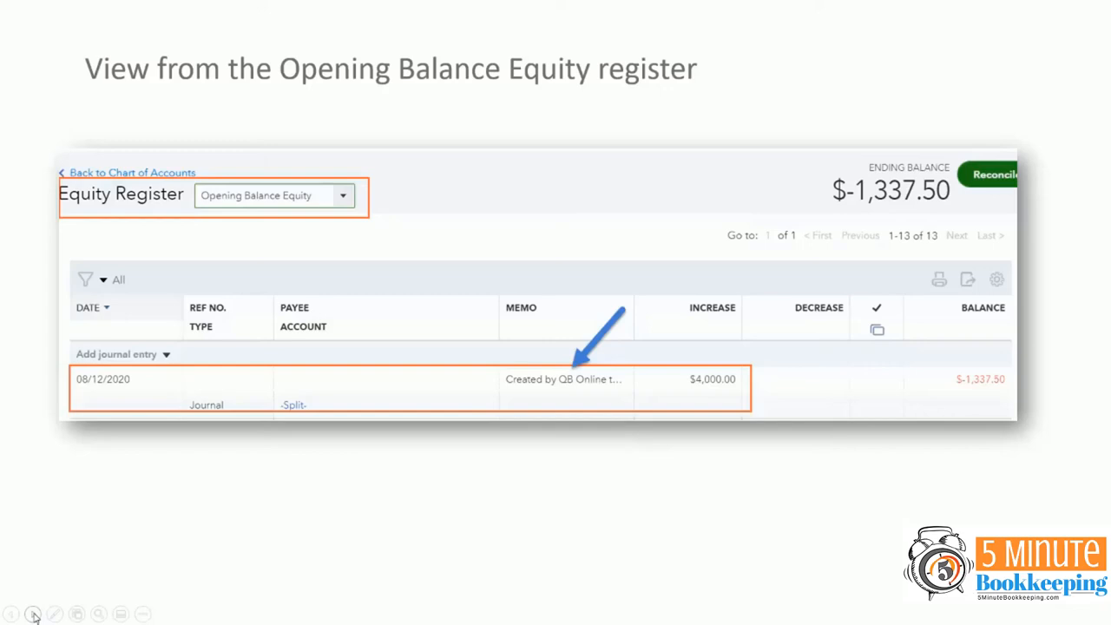
mouse_move(65, 516)
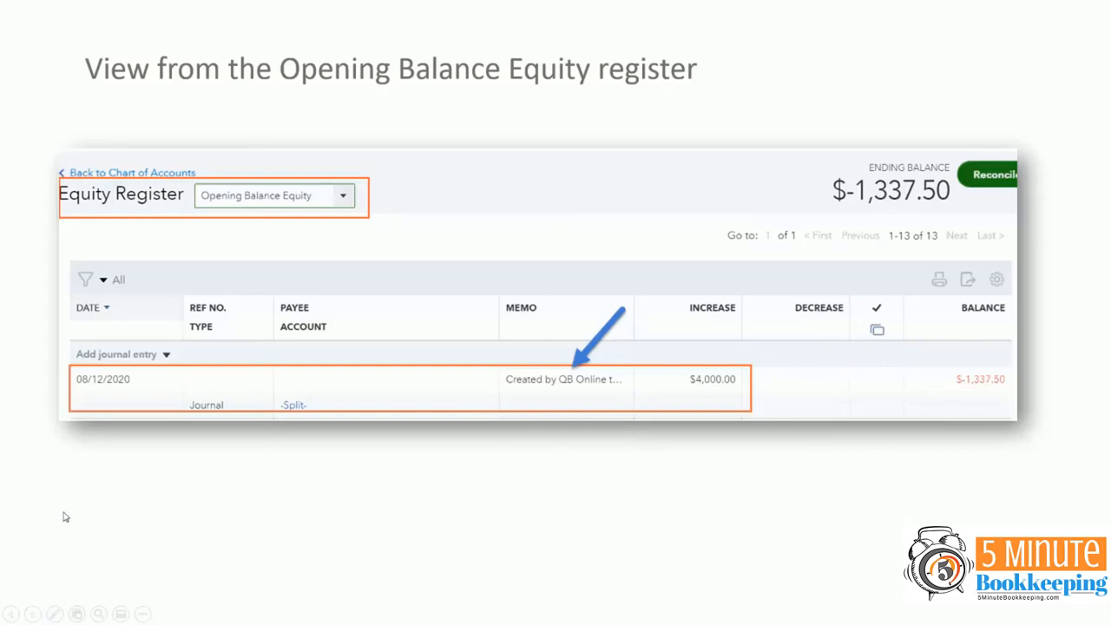
mouse_move(568, 389)
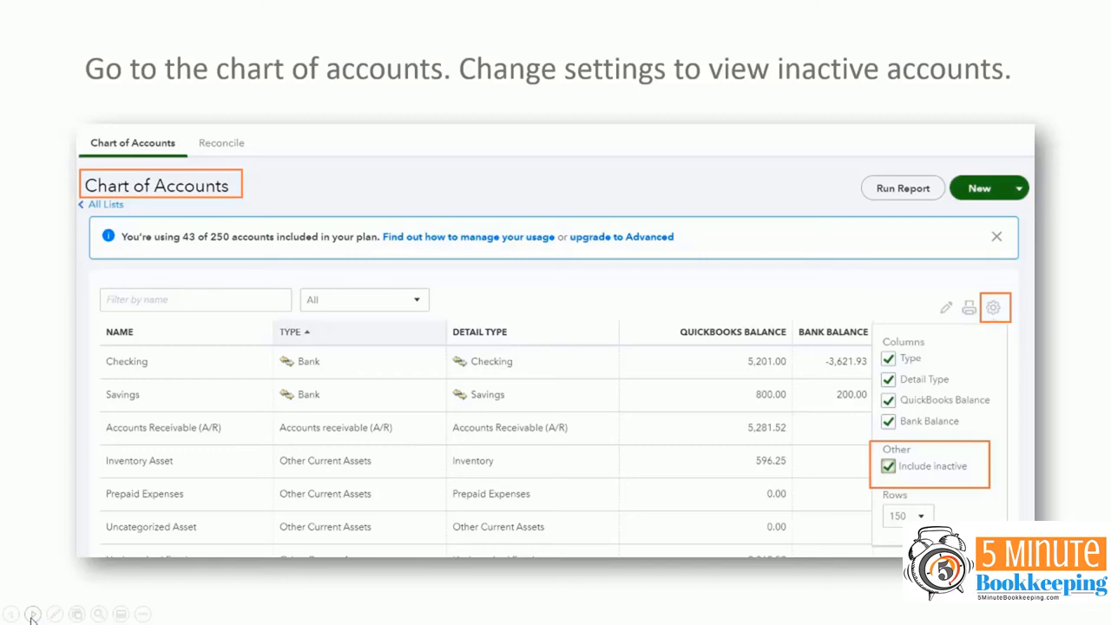
mouse_move(742, 400)
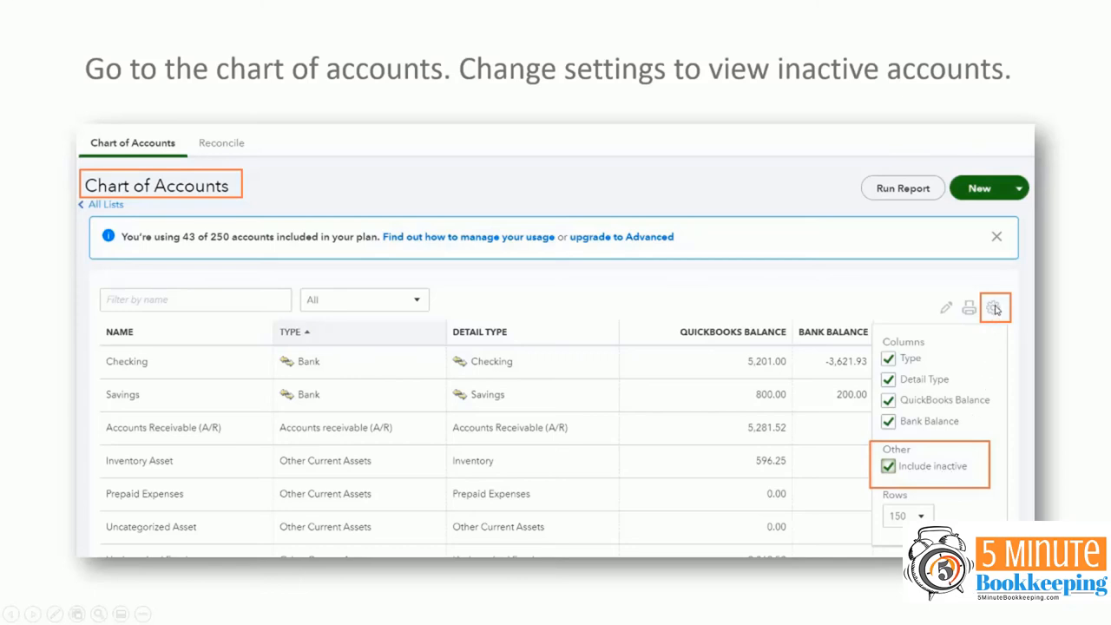
mouse_move(988, 339)
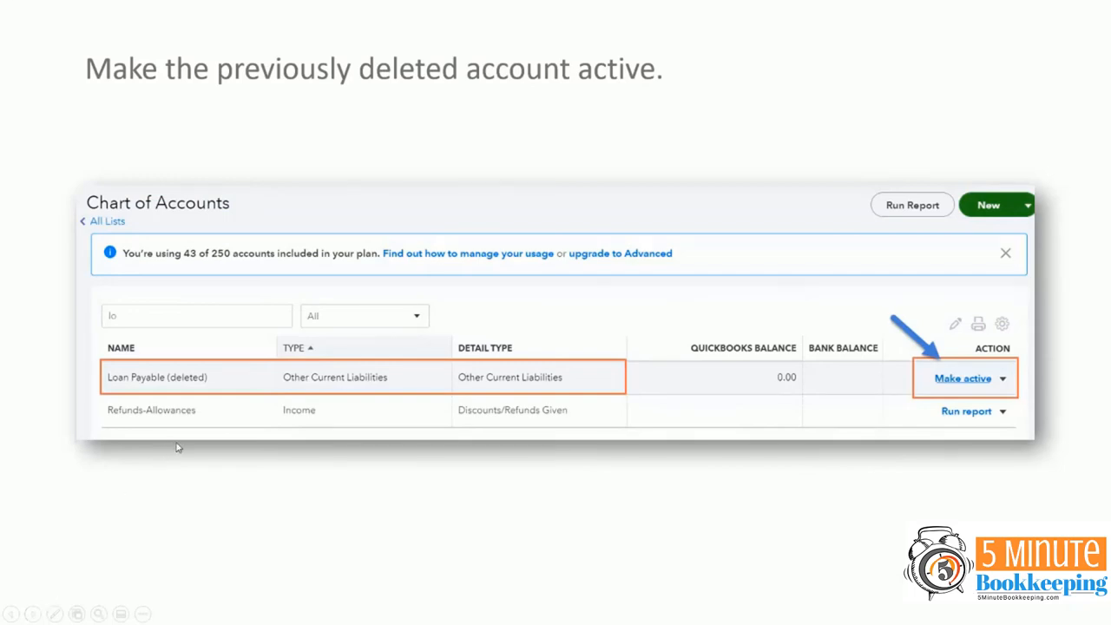
mouse_move(136, 388)
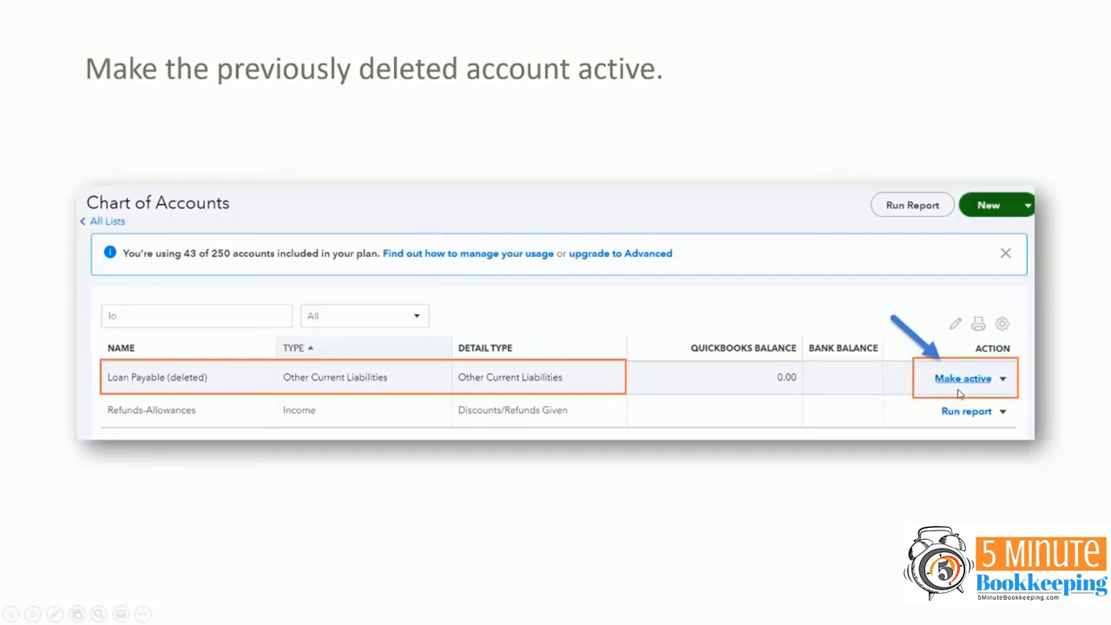
mouse_move(958, 389)
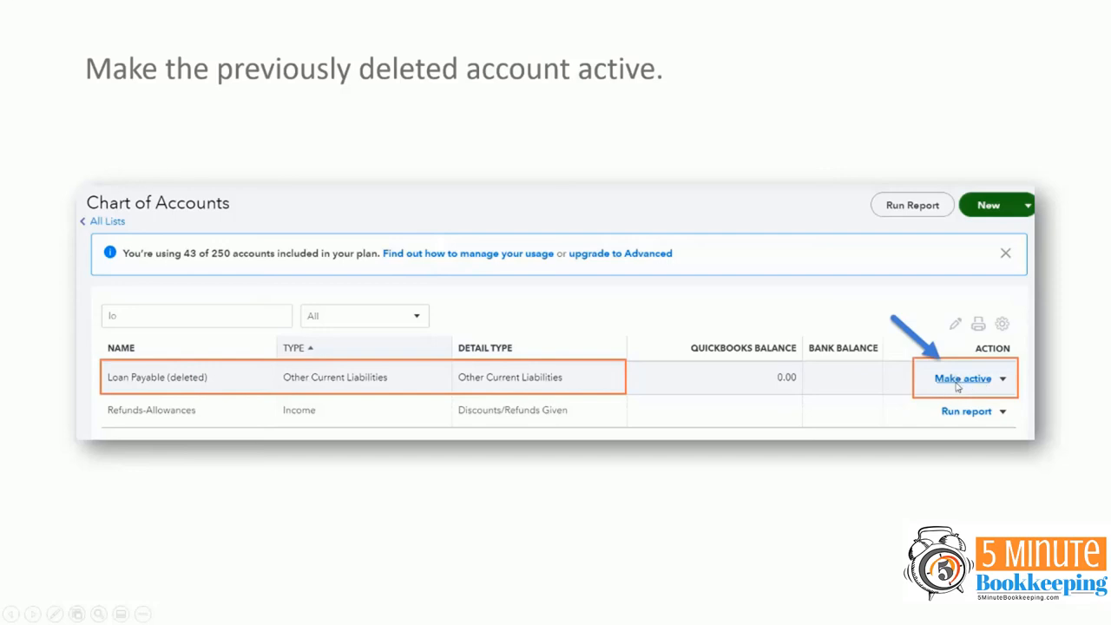
mouse_move(956, 387)
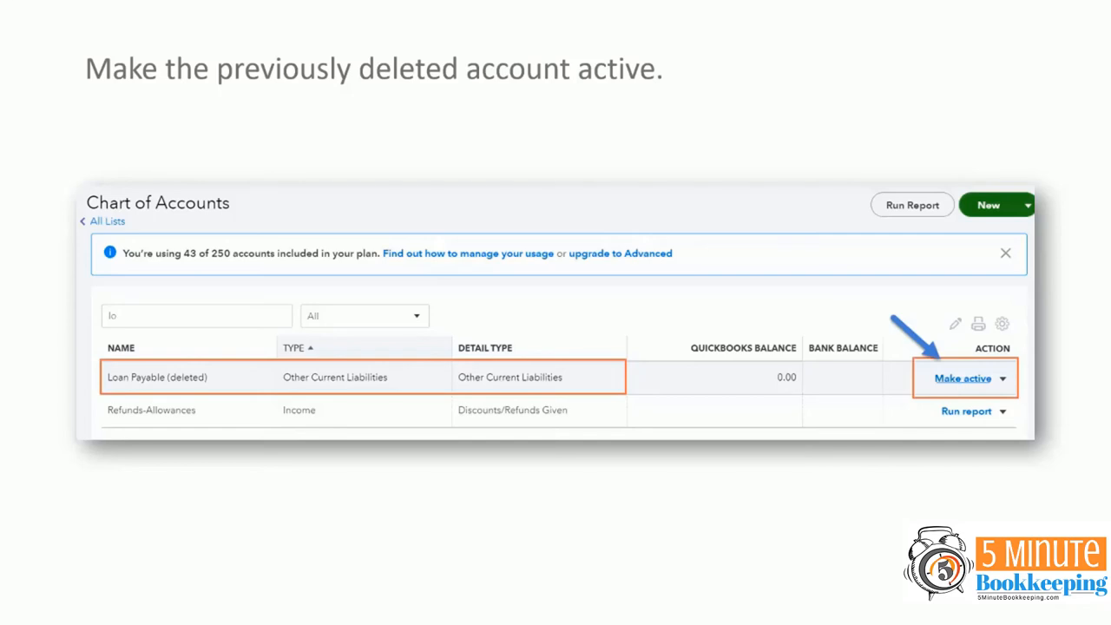
Step: Advance past the Loan Payable reactivation slide to the journal-entry deletion slide
click(962, 378)
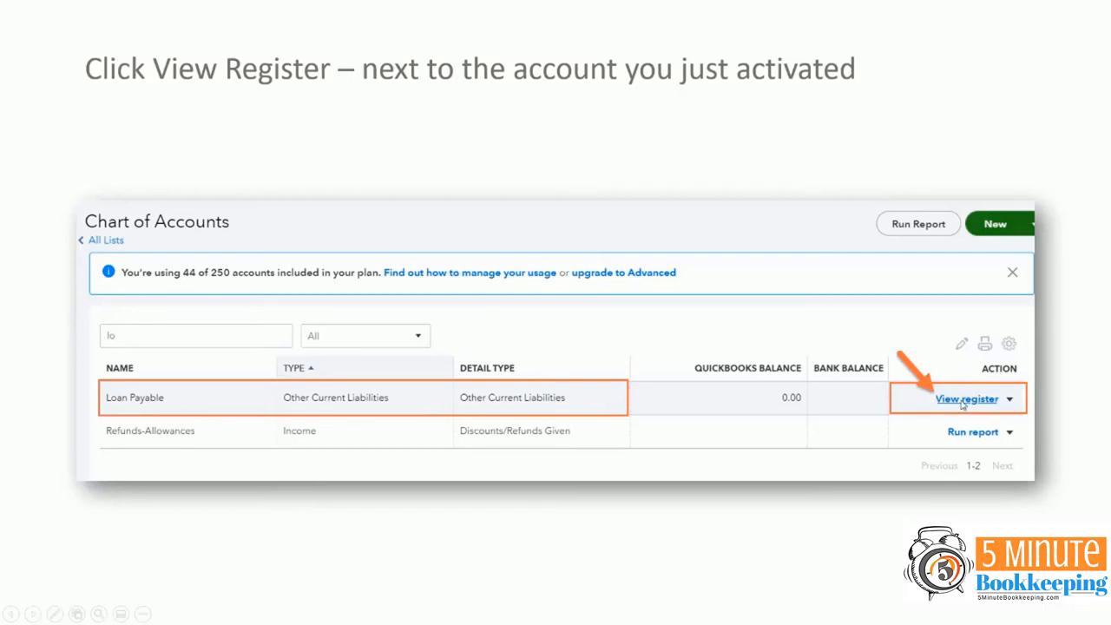
click(966, 399)
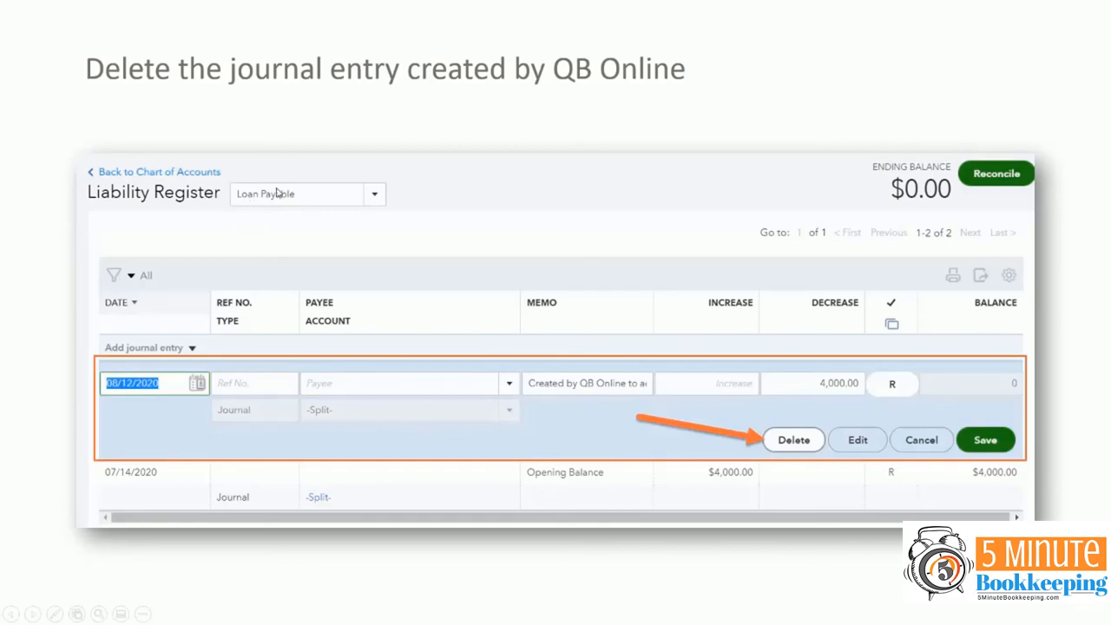
mouse_move(329, 203)
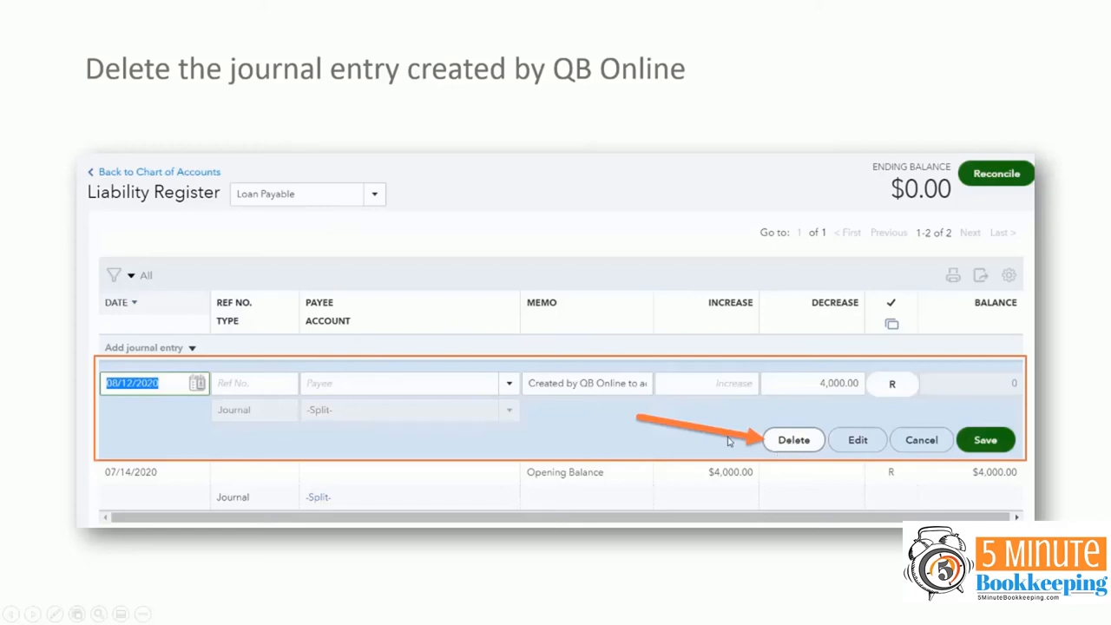
Step: Advance through the two deletion confirmations to the restored 4,000.00 Loan Payable balance slide
click(792, 440)
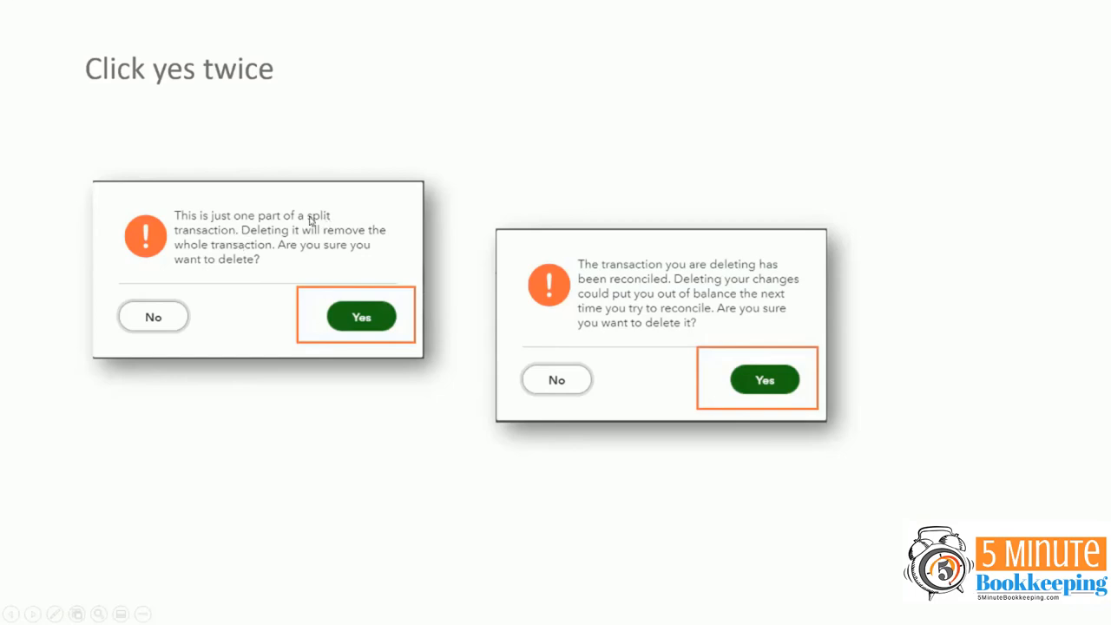
mouse_move(278, 299)
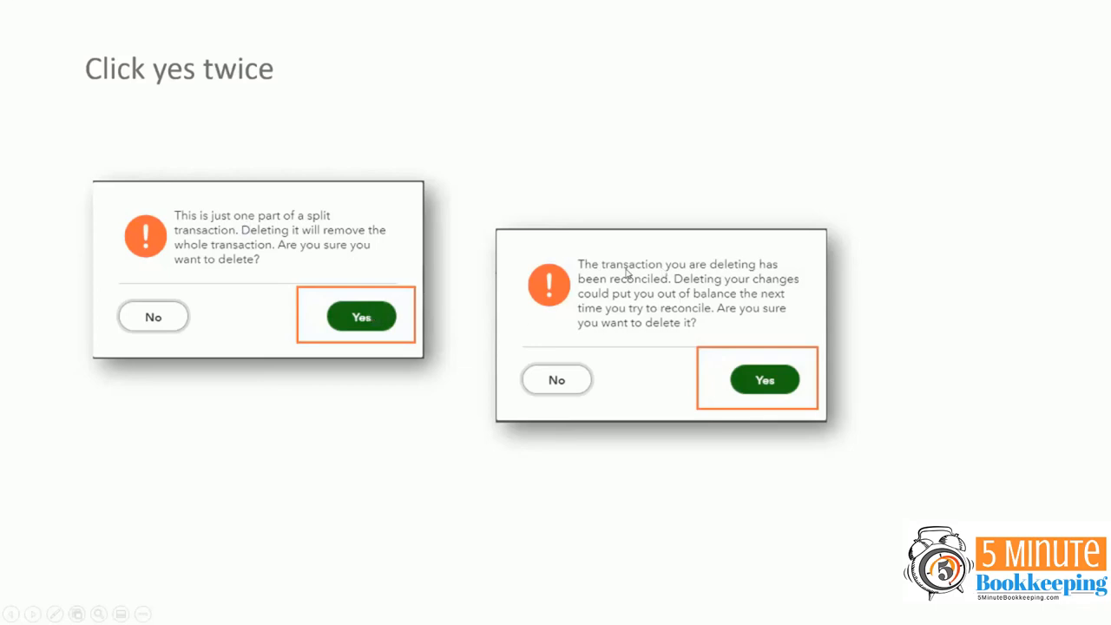
mouse_move(623, 282)
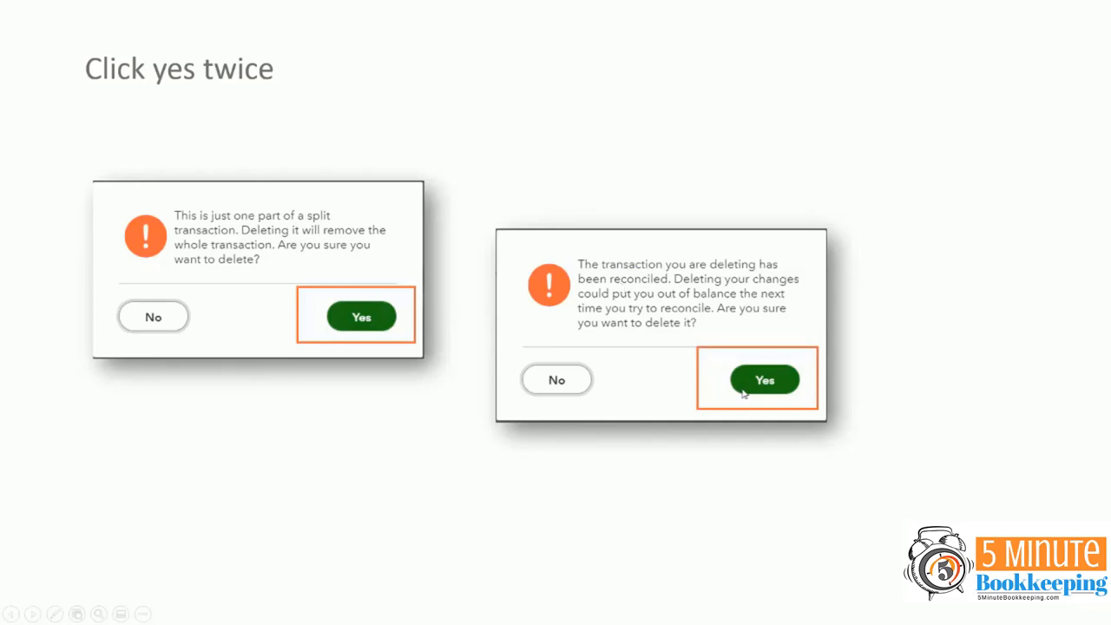
click(763, 380)
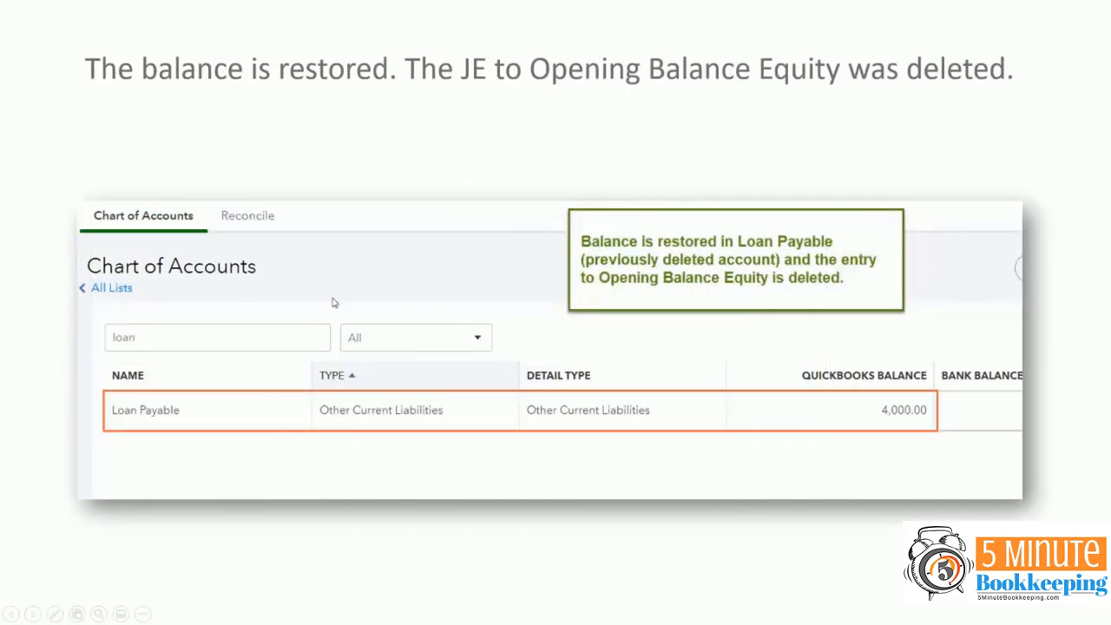
mouse_move(346, 108)
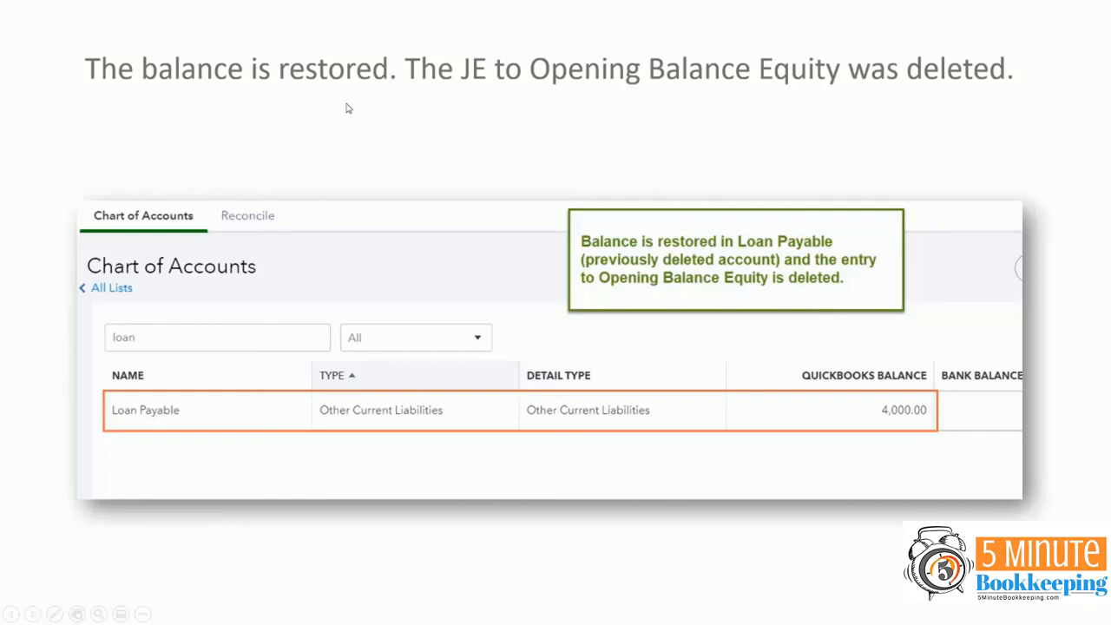
mouse_move(649, 94)
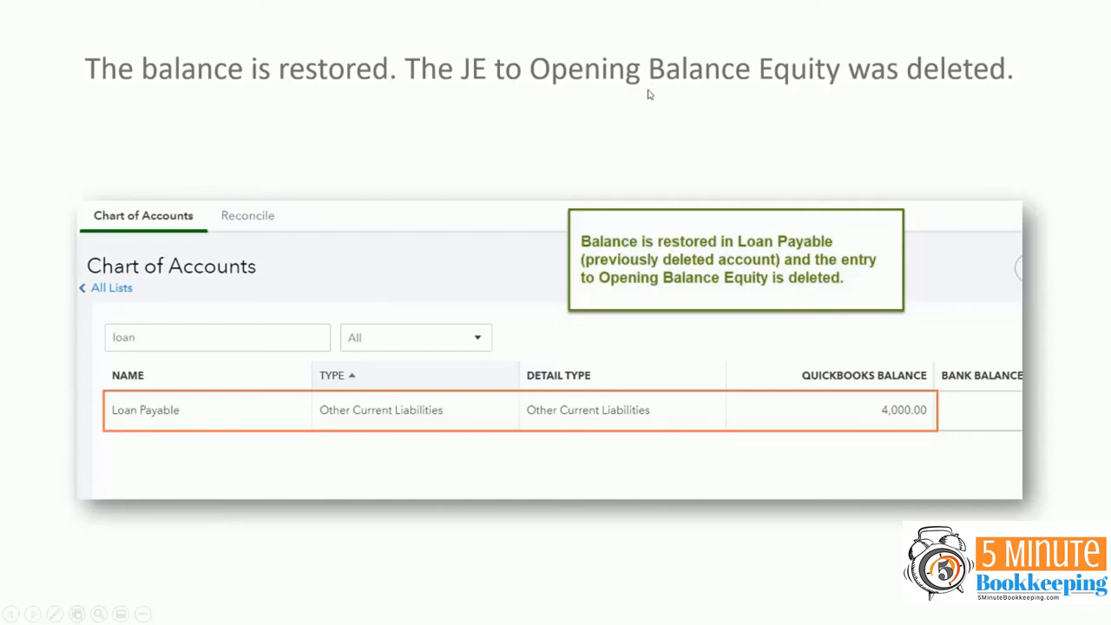
mouse_move(979, 88)
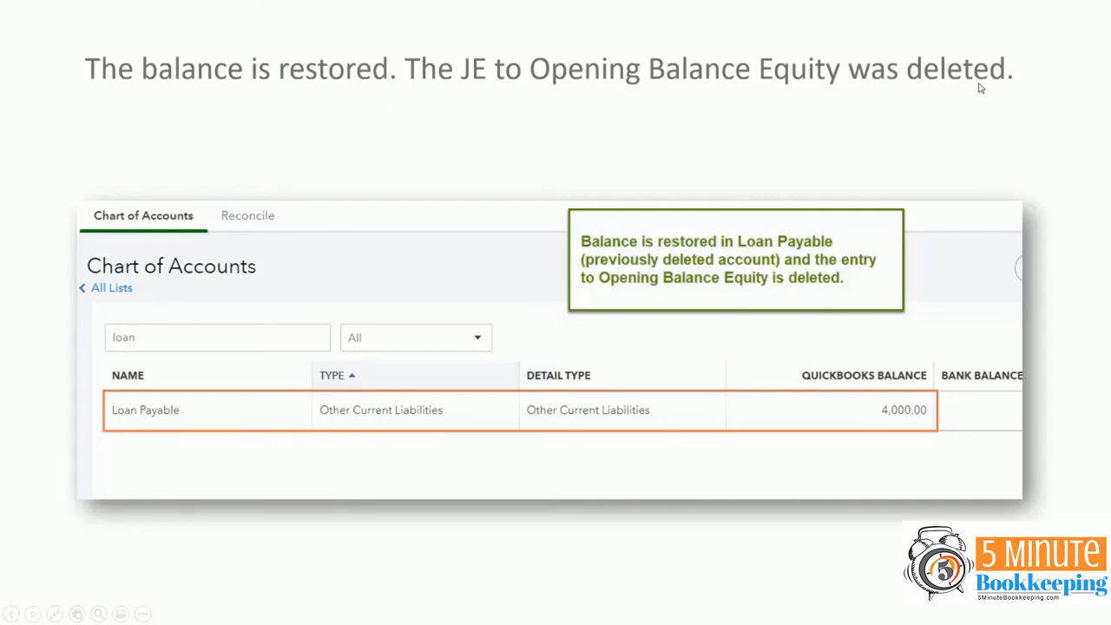
mouse_move(160, 402)
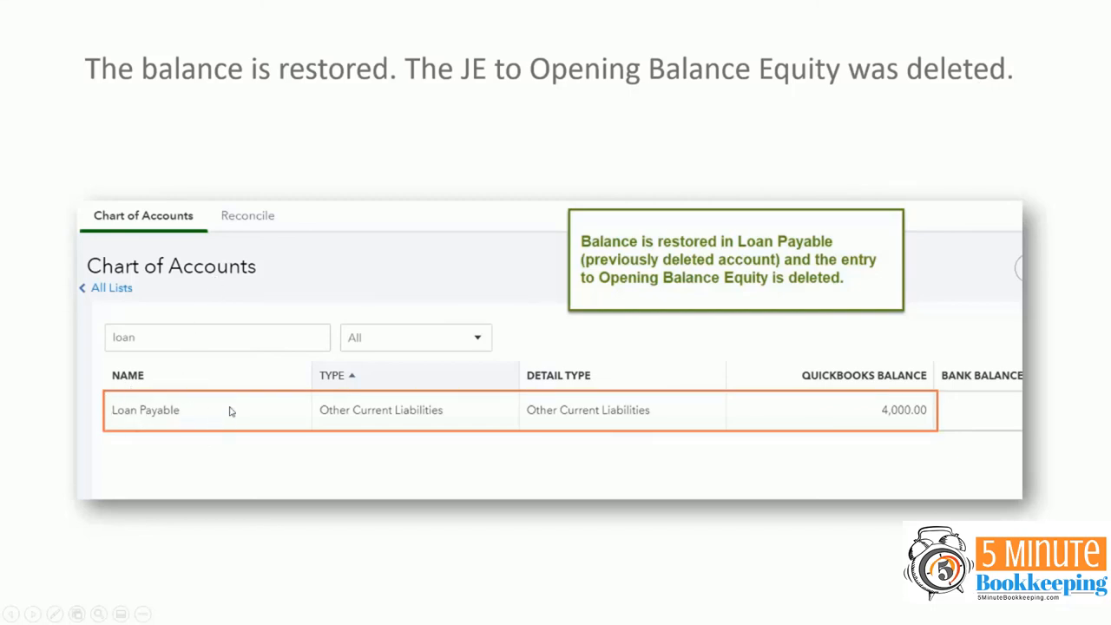
mouse_move(744, 441)
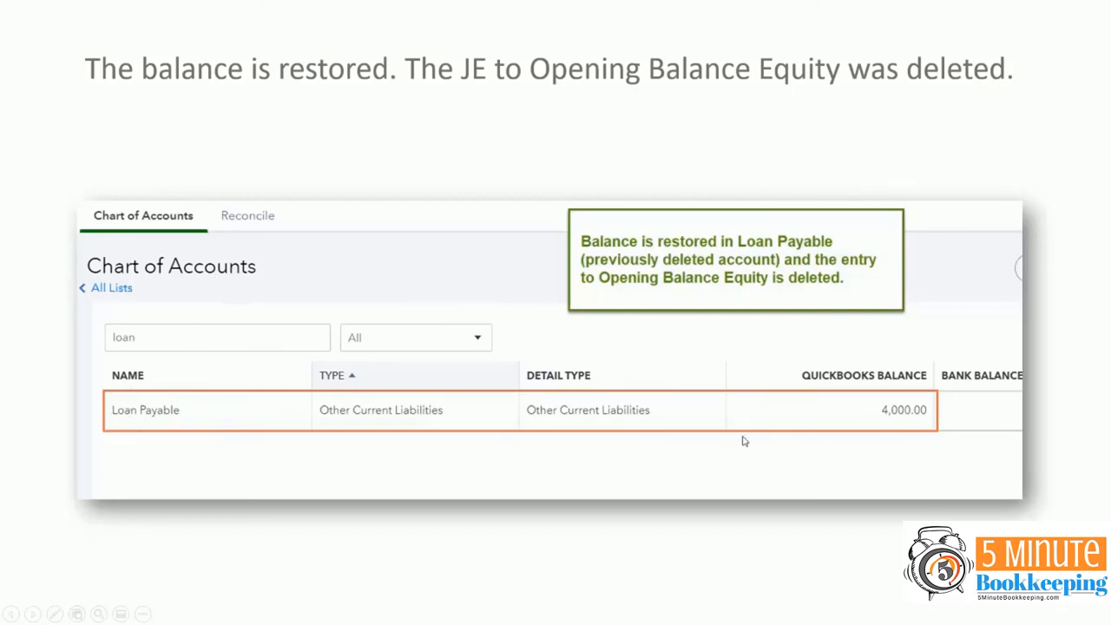
mouse_move(875, 401)
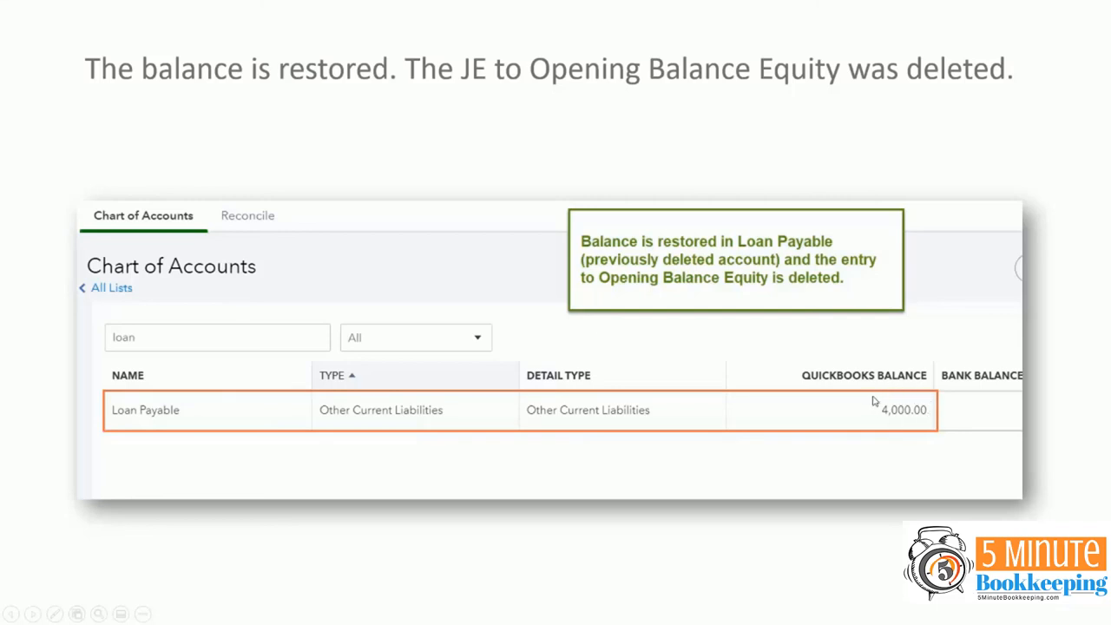
mouse_move(919, 434)
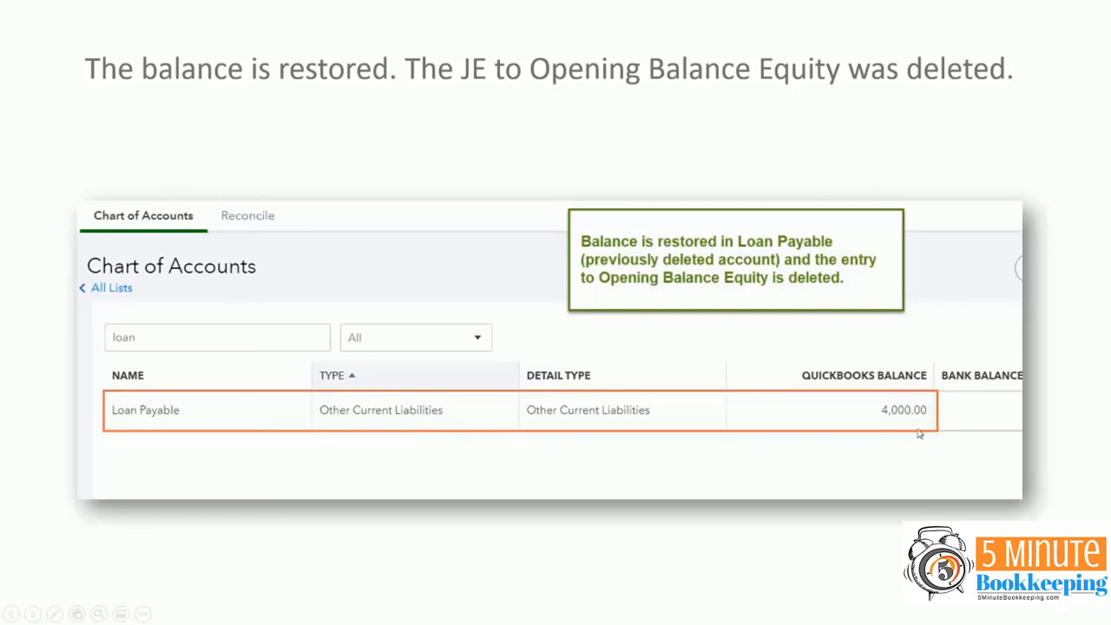
mouse_move(931, 425)
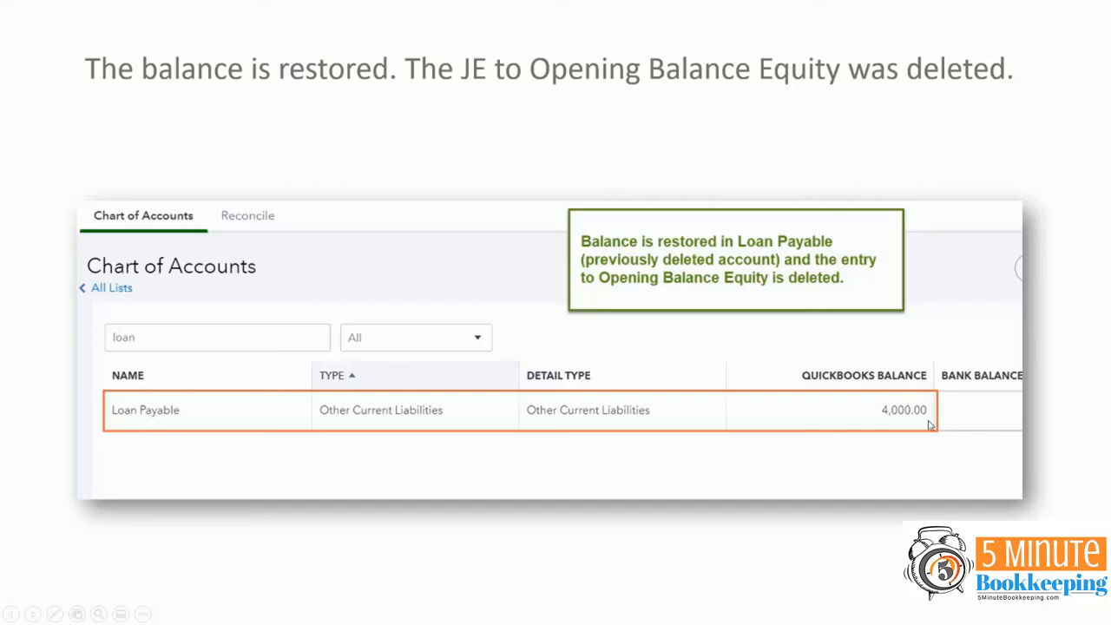